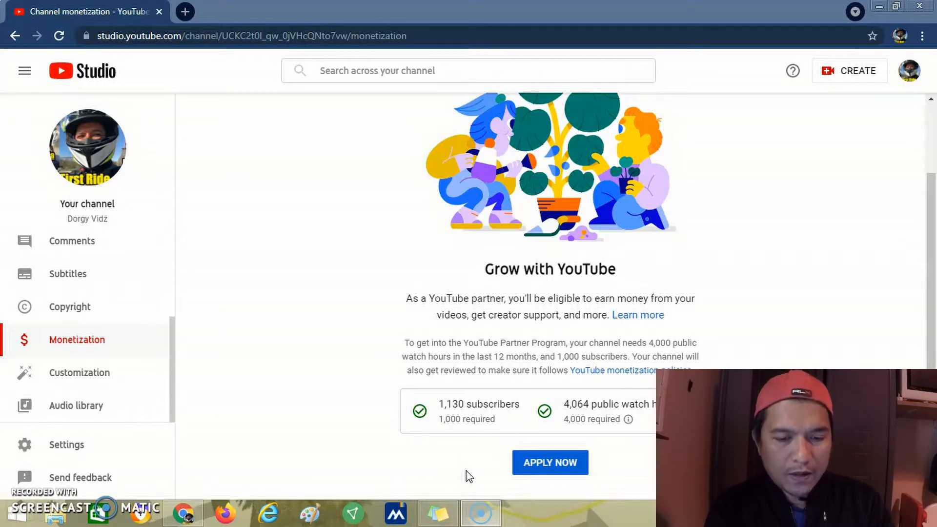
pyautogui.moveTo(467, 470)
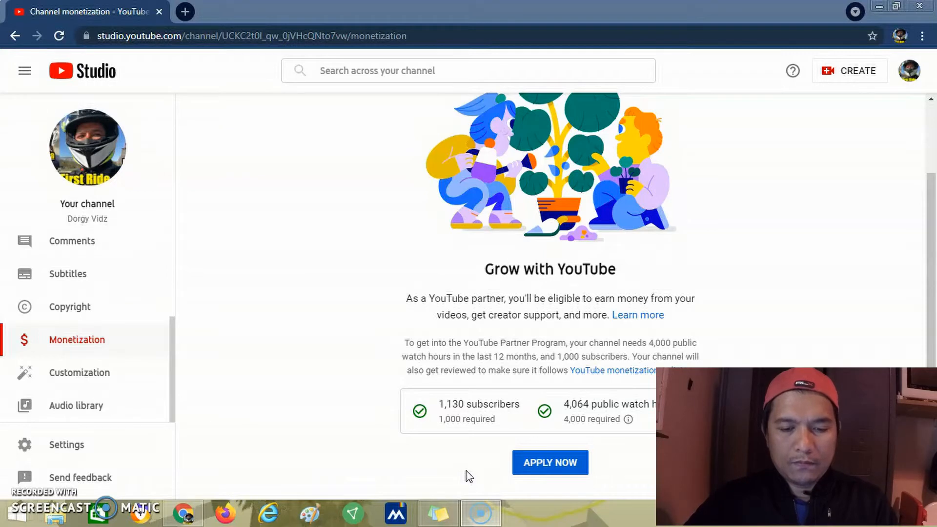
# Step: Apply to the YouTube Partner Program and bring the three application steps into view
pyautogui.click(550, 462)
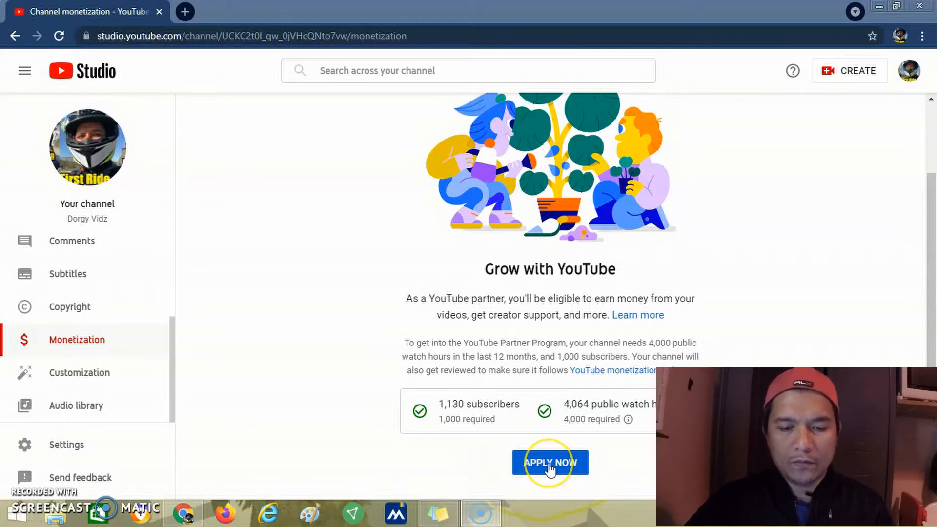
pyautogui.click(549, 461)
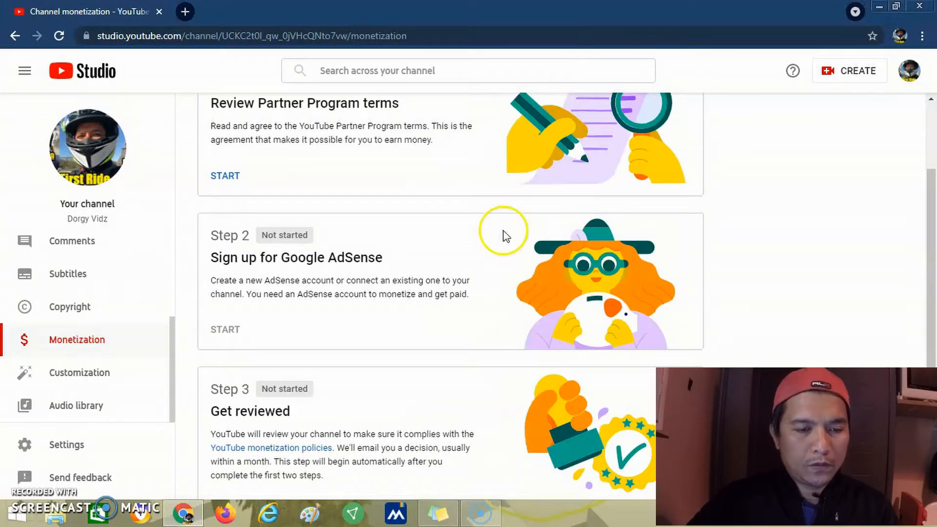
pyautogui.scroll(3)
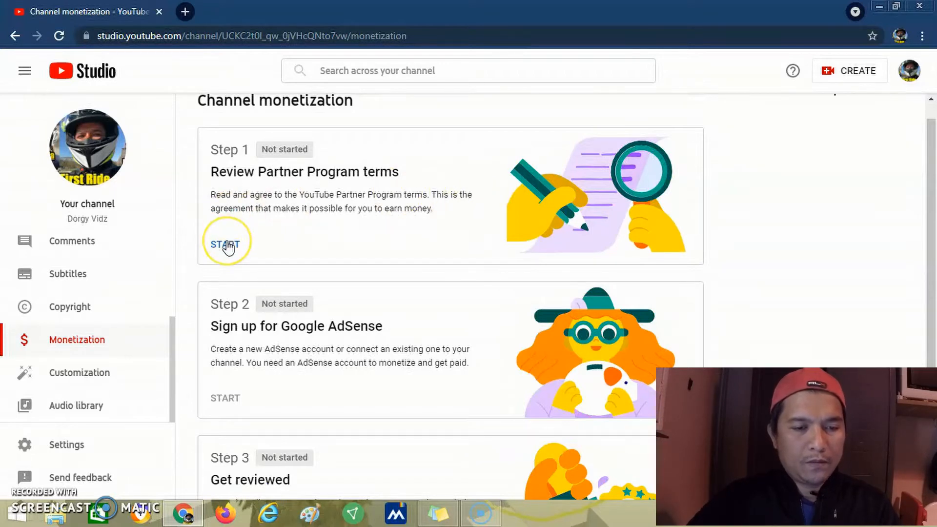
# Step: Start Step 1 and read through the Partner Program terms to the end
pyautogui.click(225, 244)
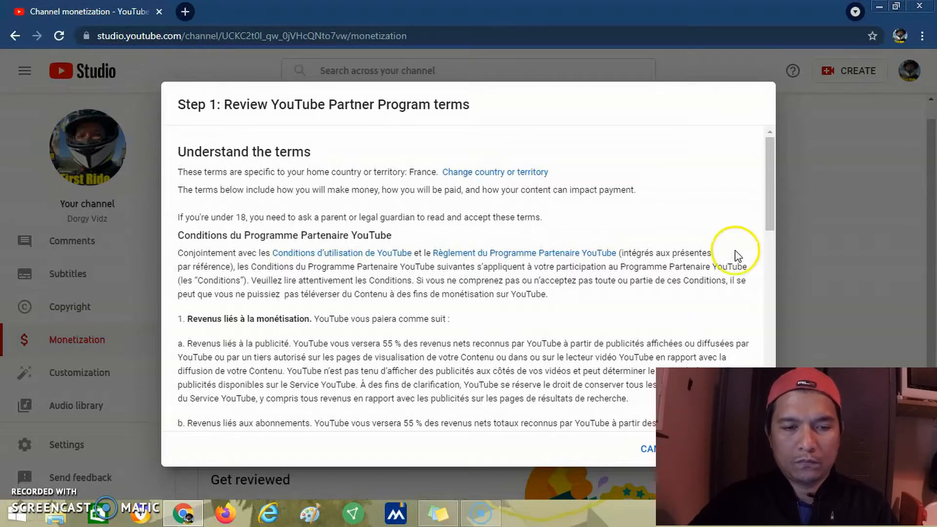
pyautogui.moveTo(742, 257)
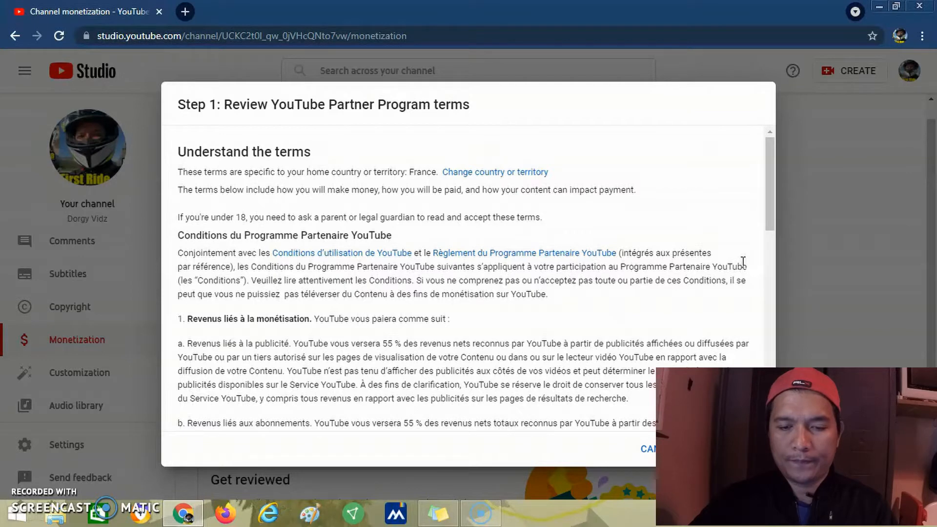
pyautogui.scroll(-3)
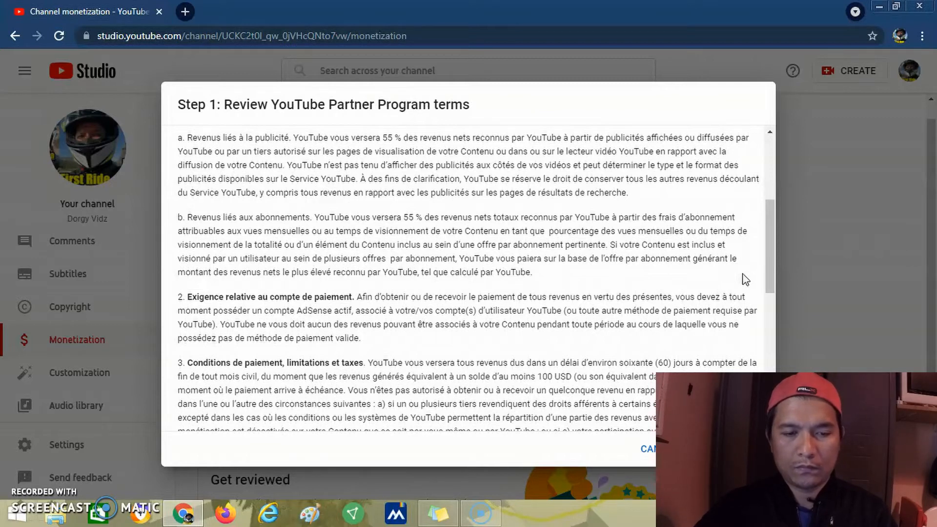
pyautogui.scroll(-3)
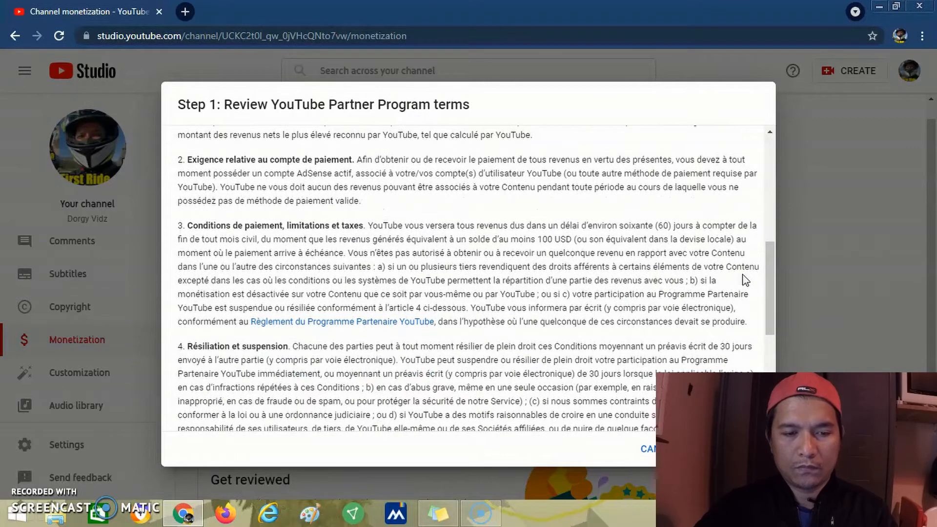
pyautogui.scroll(-3)
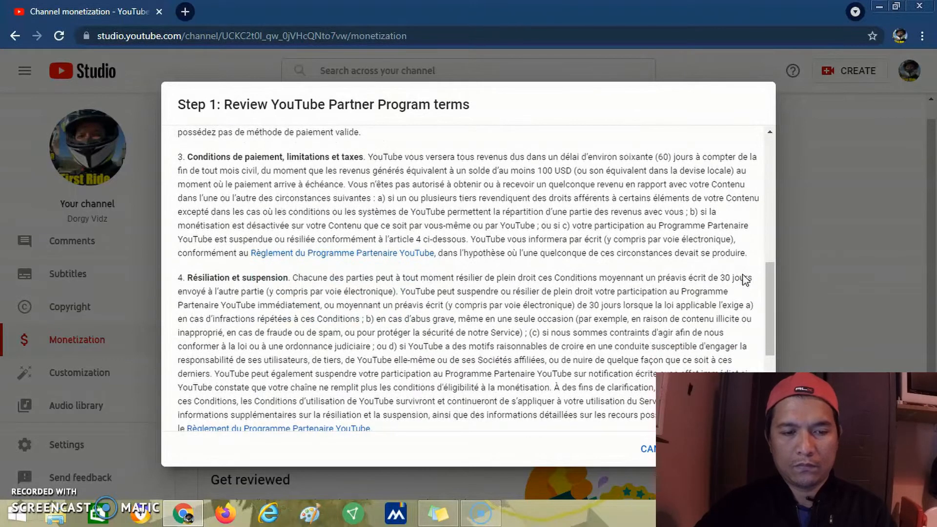
pyautogui.scroll(-3)
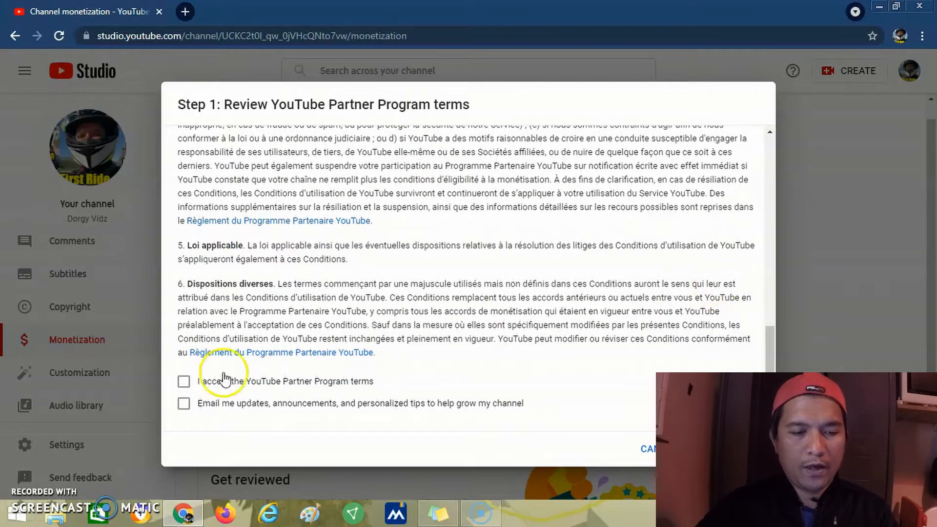
# Step: Tick the terms acceptance and emailed-updates checkboxes and accept the Partner Program terms
pyautogui.click(184, 382)
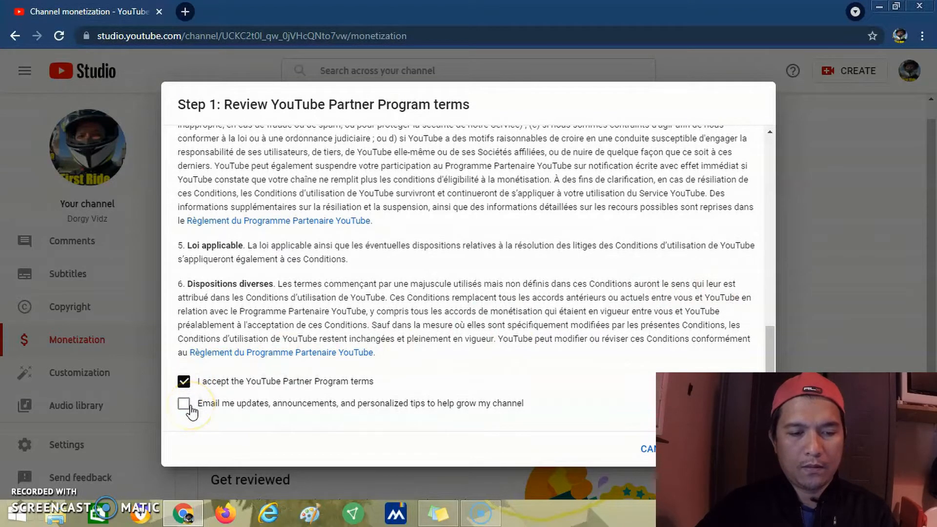
pyautogui.click(185, 403)
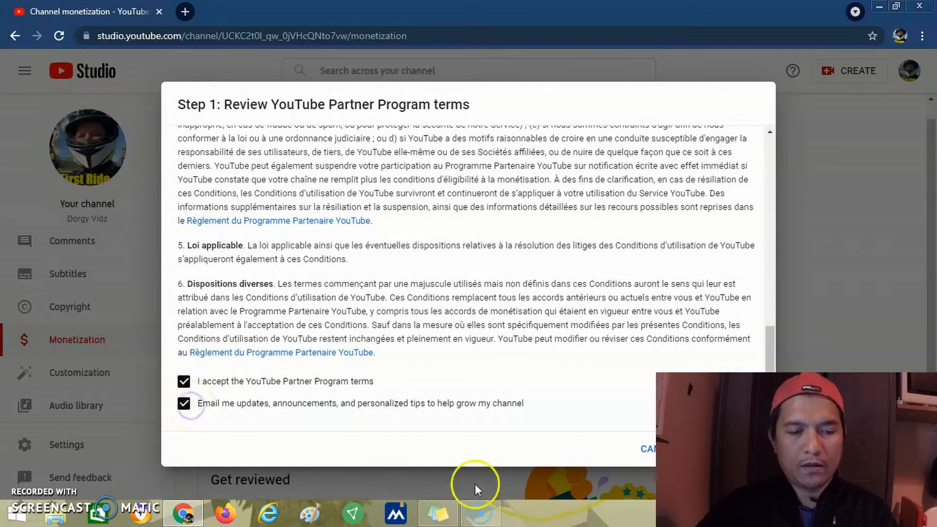
pyautogui.click(650, 449)
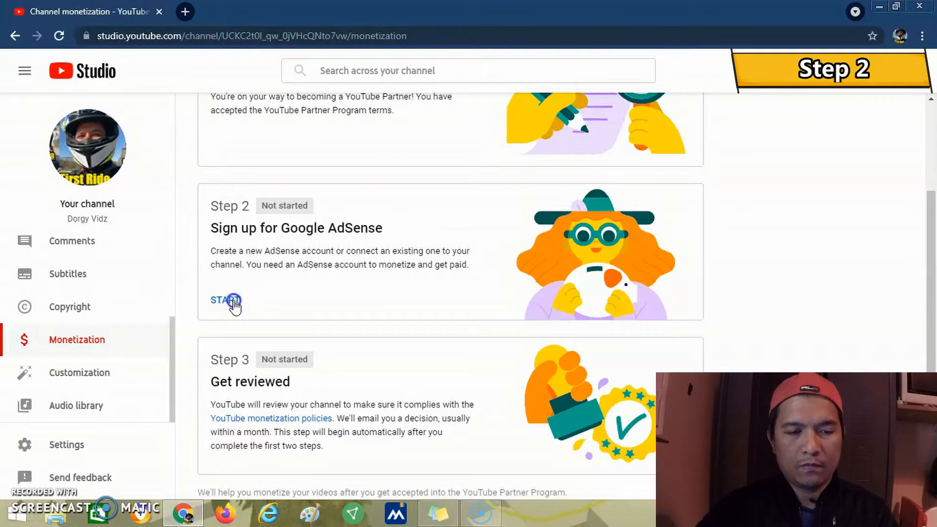
# Step: Start Step 2 and answer 'No, I don't have an existing account' for AdSense
pyautogui.click(223, 300)
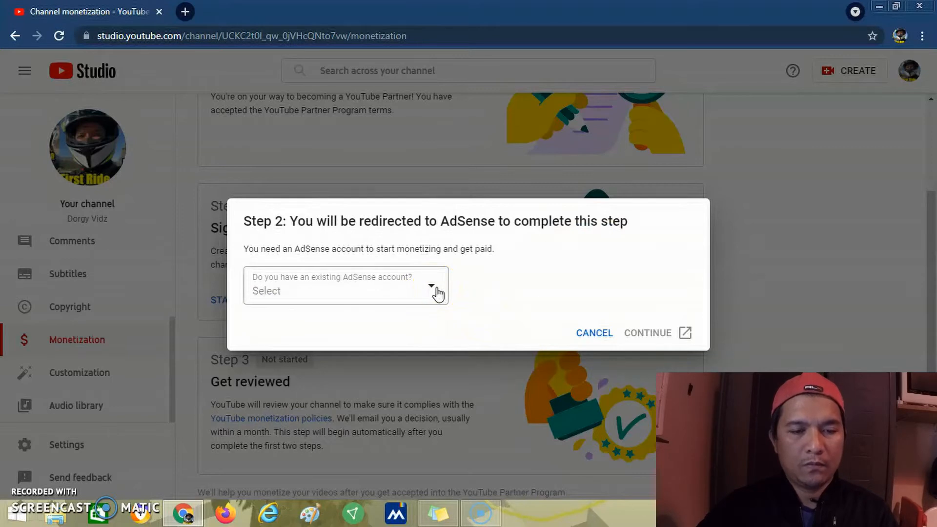
pyautogui.click(346, 286)
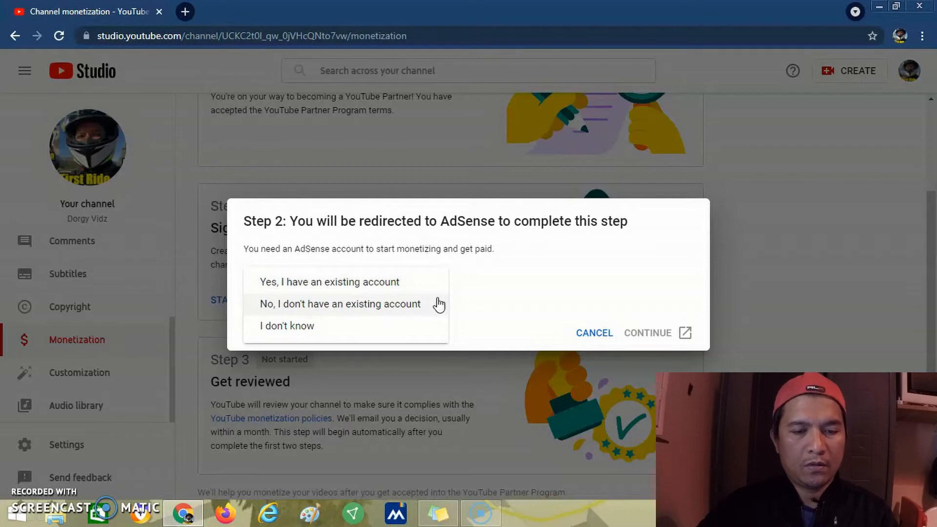
pyautogui.click(339, 304)
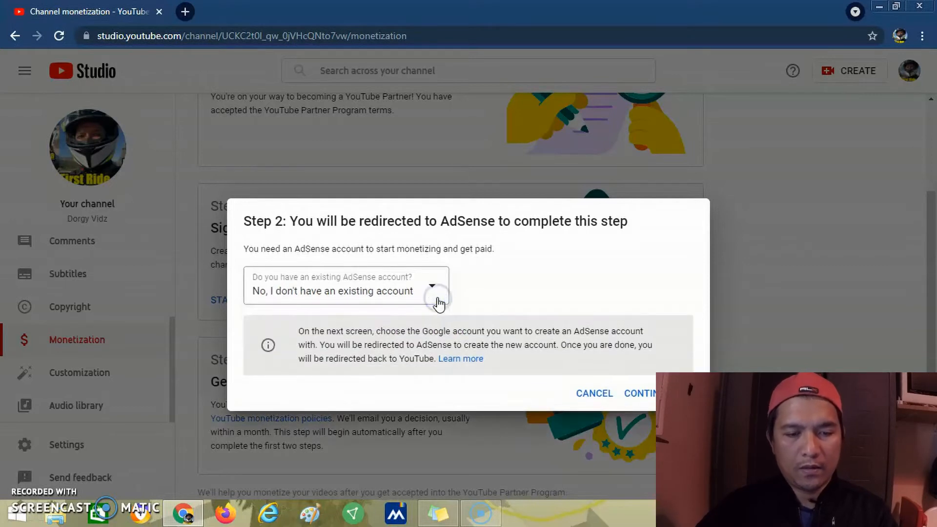
pyautogui.moveTo(638, 310)
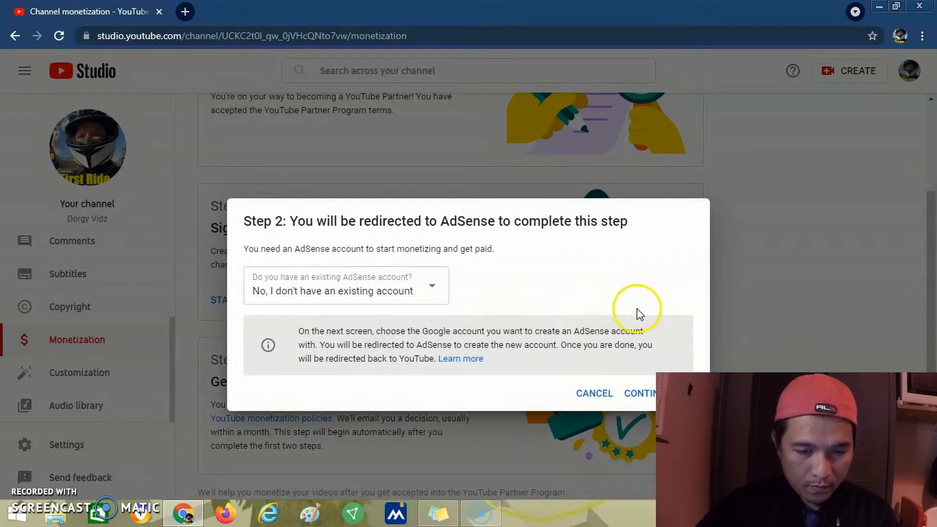
pyautogui.moveTo(721, 312)
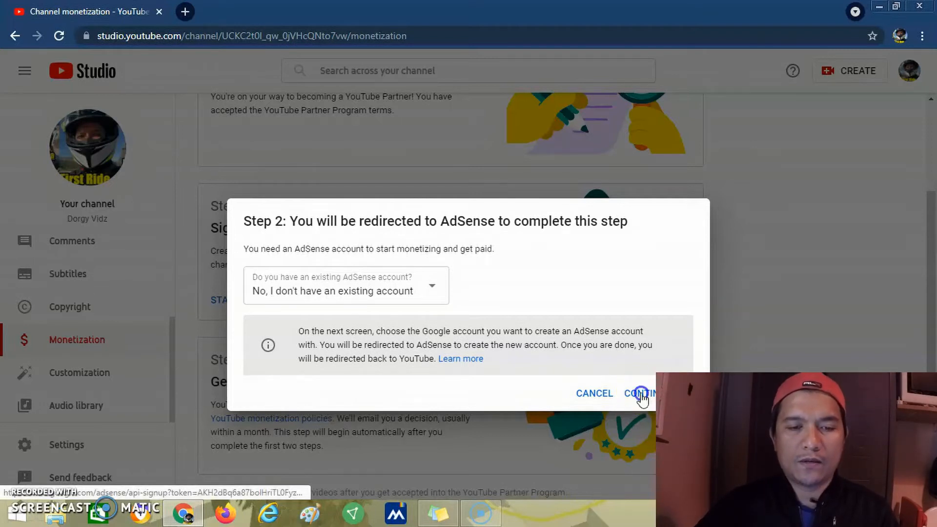
# Step: Continue to AdSense and sign up with the channel's Google account
pyautogui.click(638, 393)
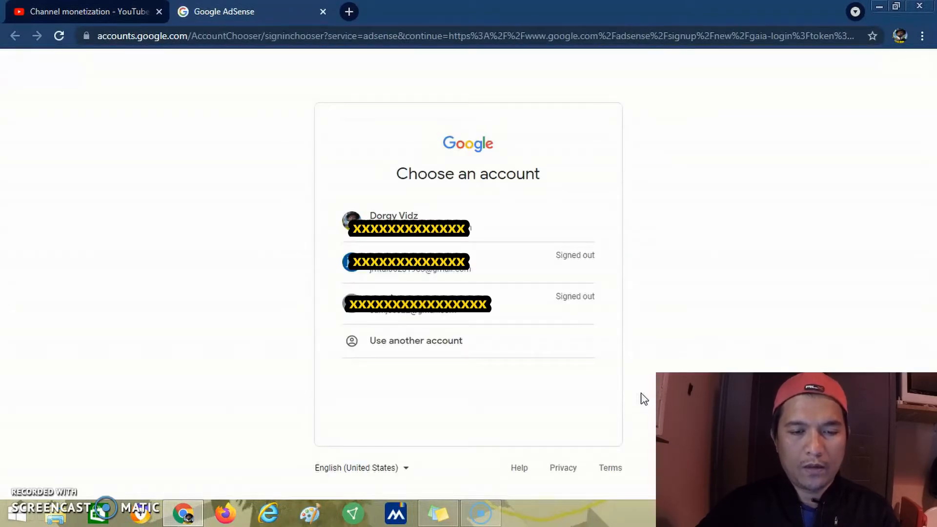
pyautogui.moveTo(408, 261)
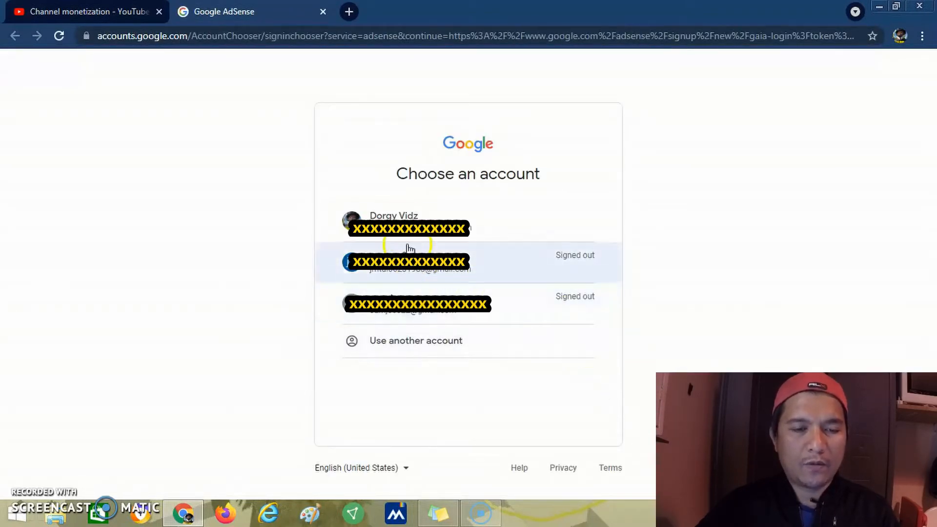
pyautogui.click(393, 221)
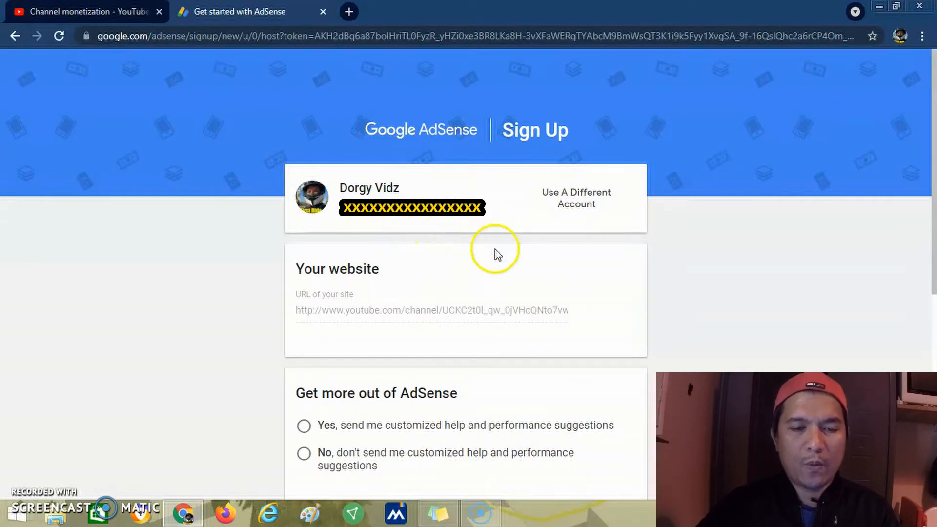
pyautogui.moveTo(806, 332)
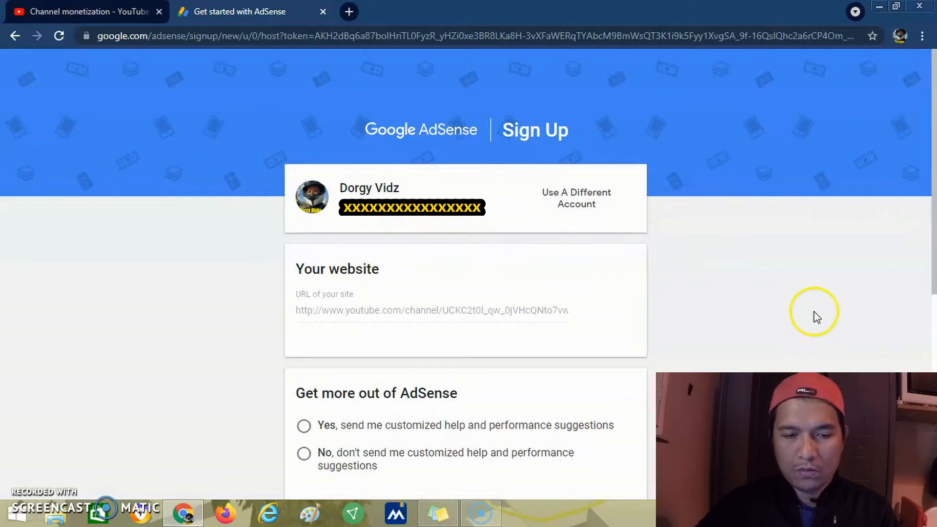
pyautogui.moveTo(822, 315)
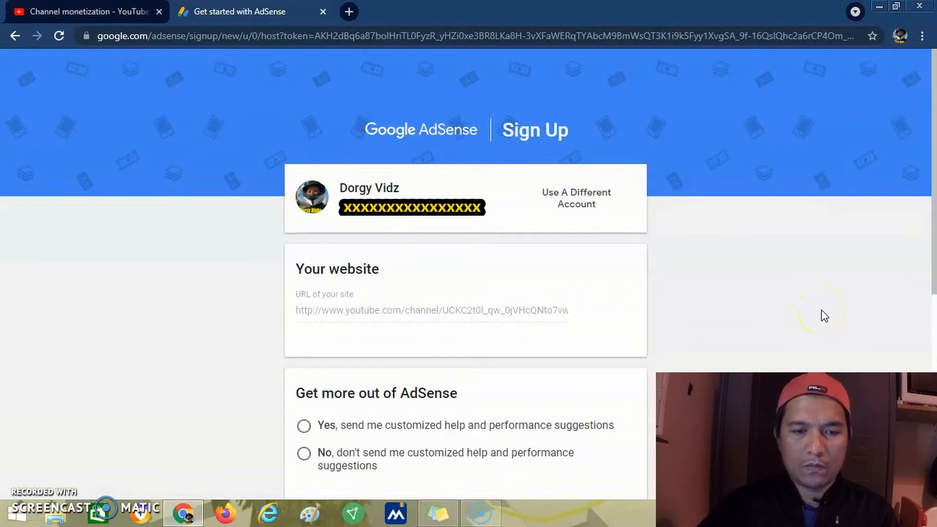
# Step: Opt in to customized help and performance suggestions and bring up the country list
pyautogui.scroll(-3)
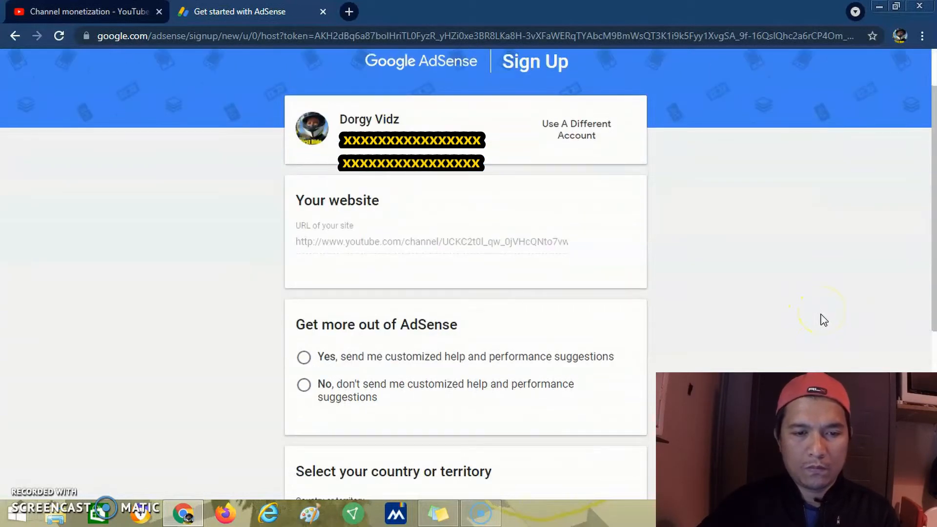
pyautogui.scroll(-3)
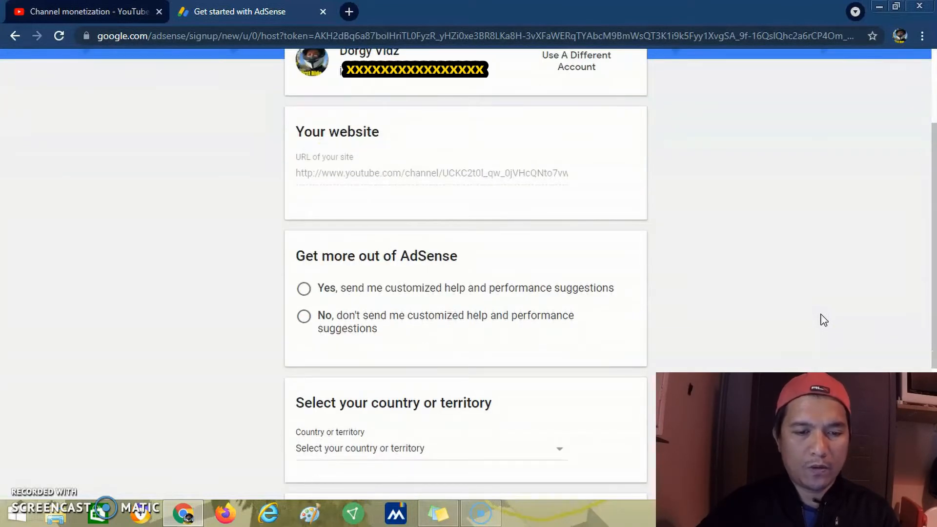
pyautogui.moveTo(189, 510)
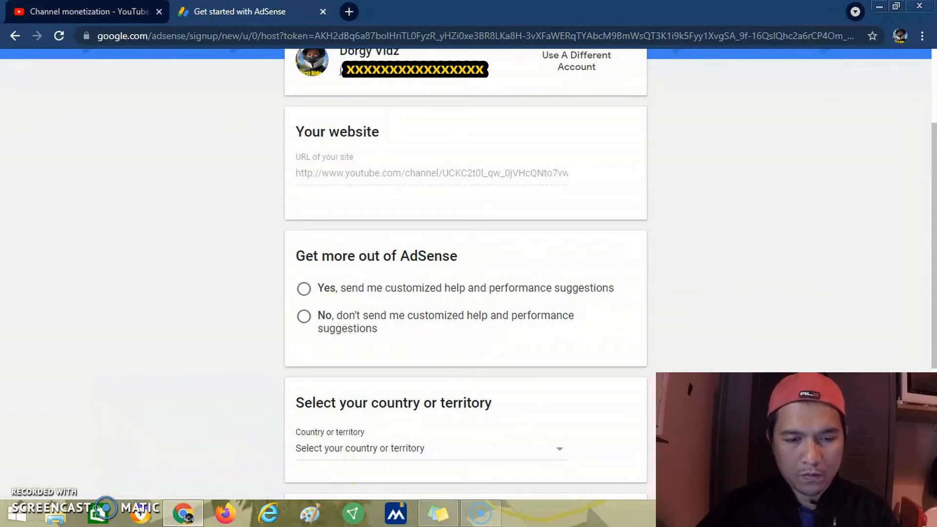
pyautogui.scroll(-3)
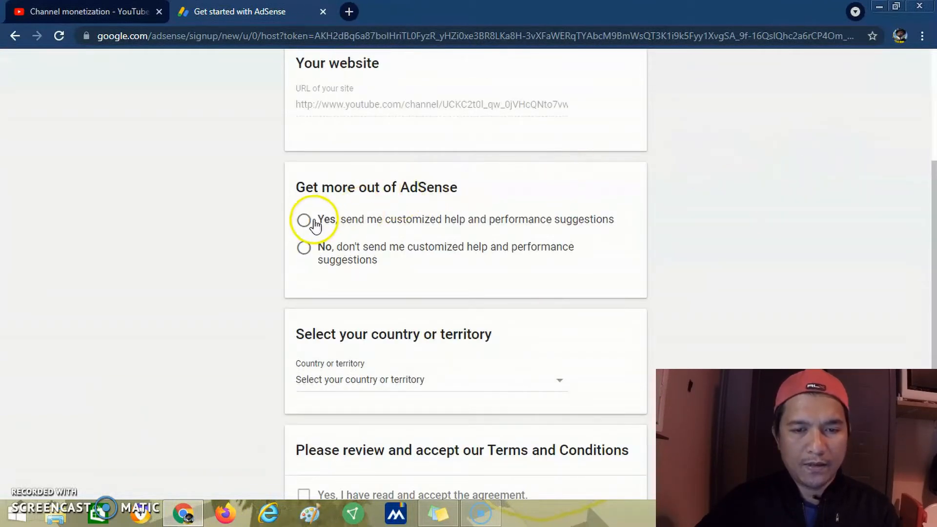
pyautogui.click(304, 219)
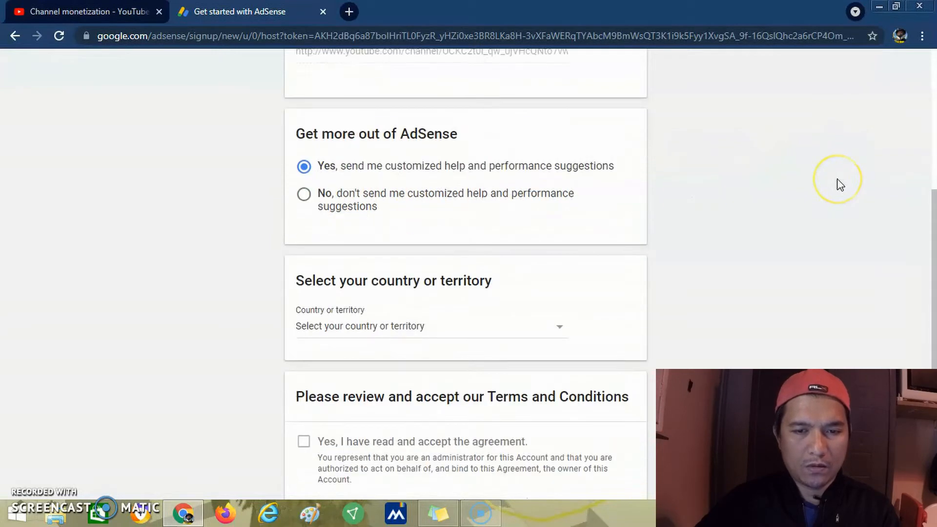
pyautogui.scroll(-3)
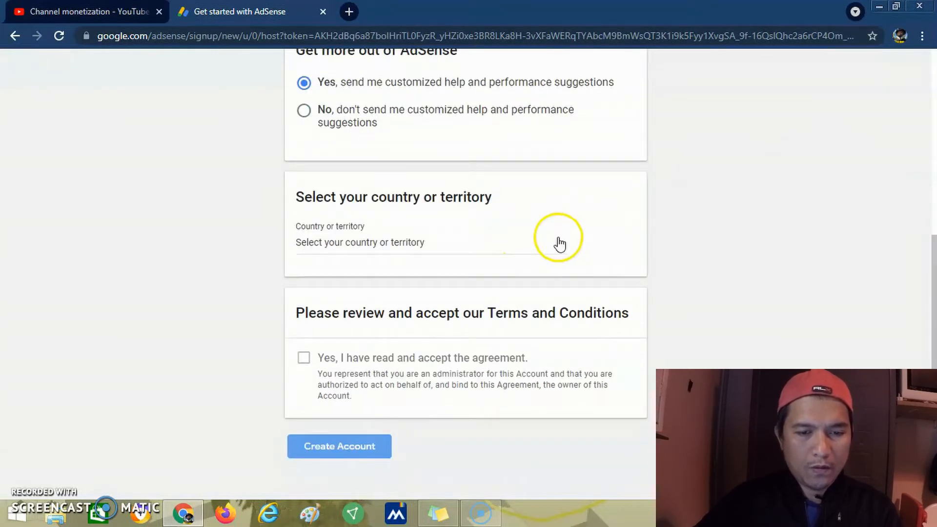
pyautogui.click(419, 242)
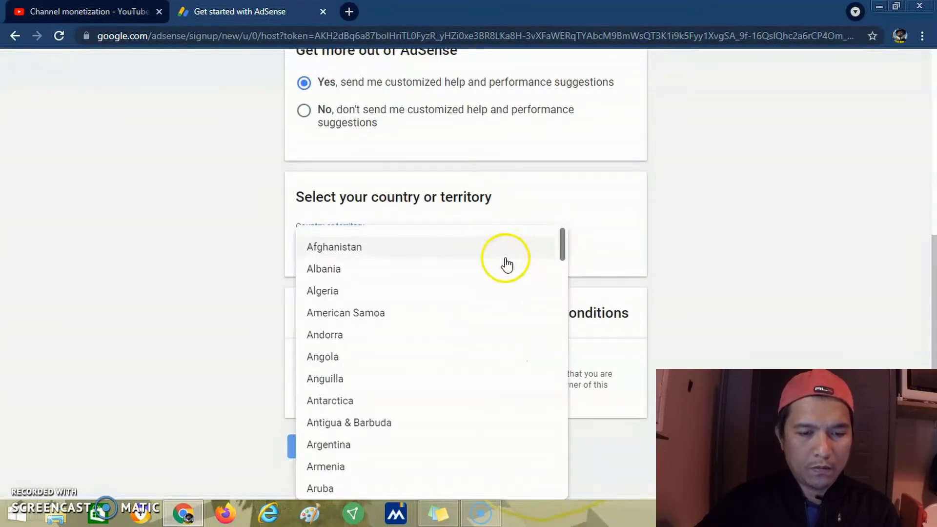
pyautogui.scroll(-3)
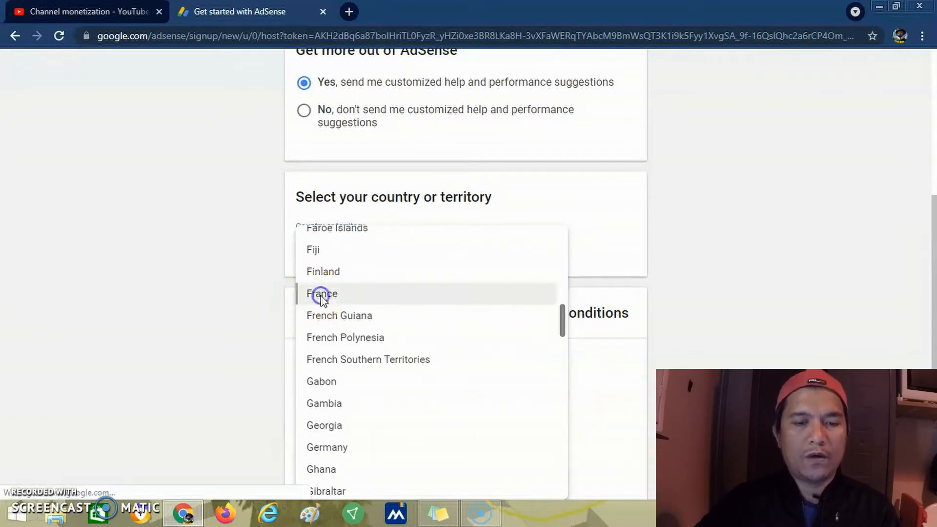
# Step: Choose France as the country and read through the AdSense Terms and Conditions
pyautogui.click(322, 294)
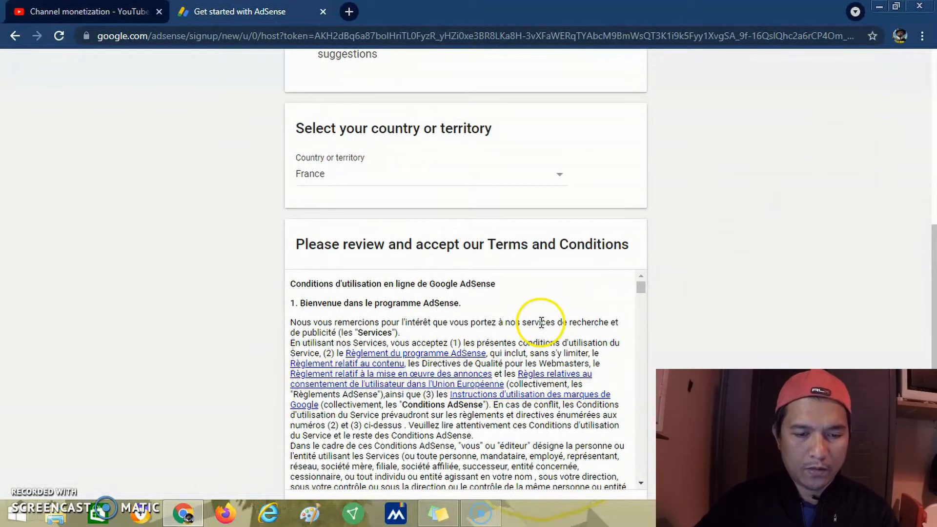
pyautogui.scroll(-3)
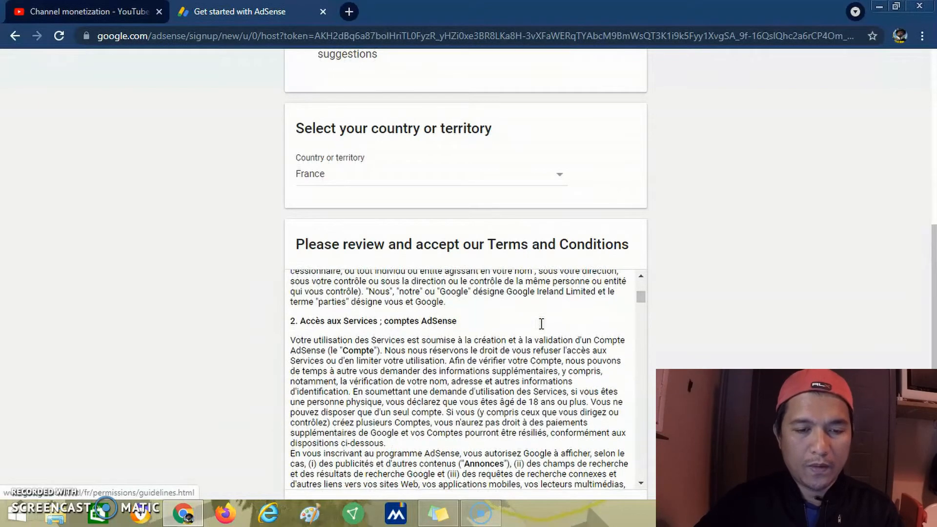
pyautogui.scroll(-3)
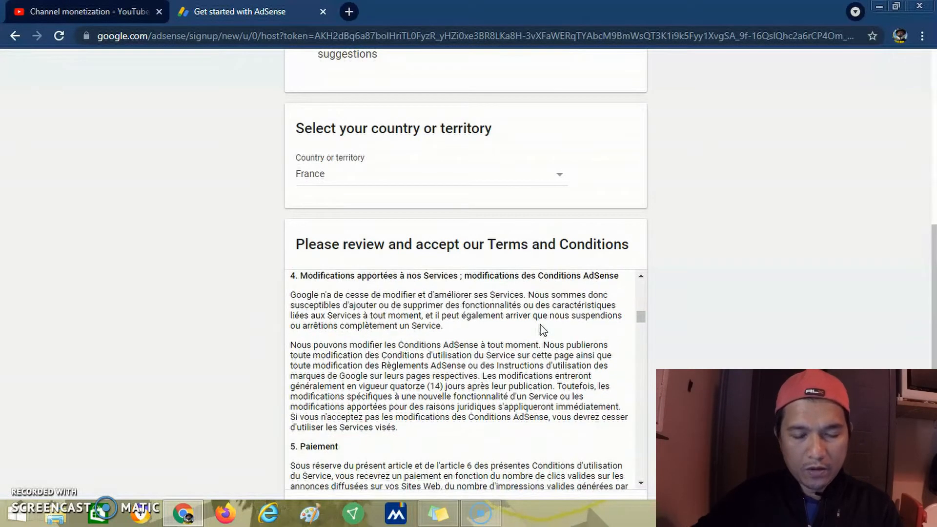
pyautogui.scroll(-3)
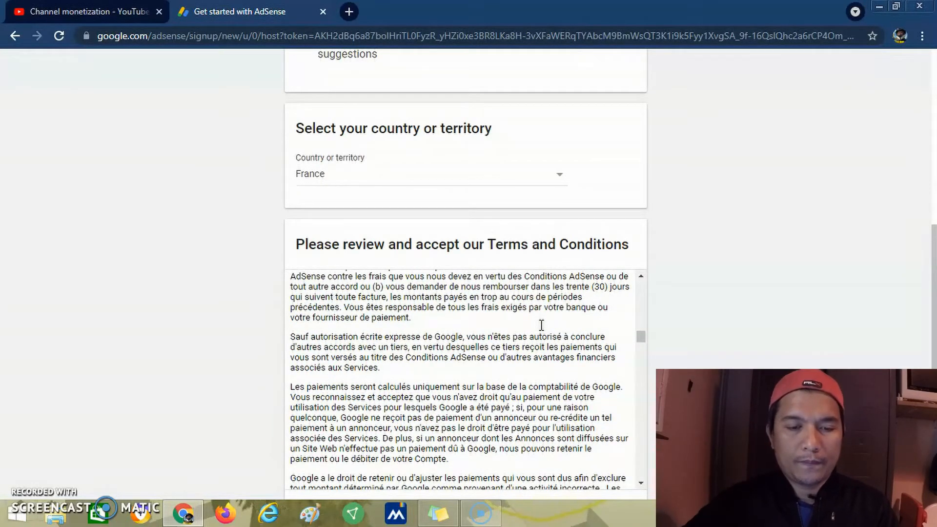
pyautogui.scroll(-3)
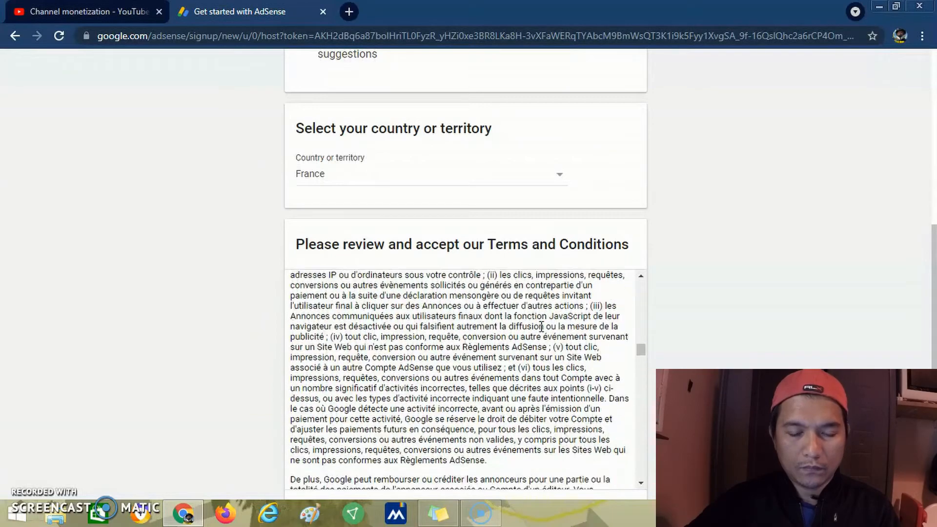
pyautogui.scroll(-3)
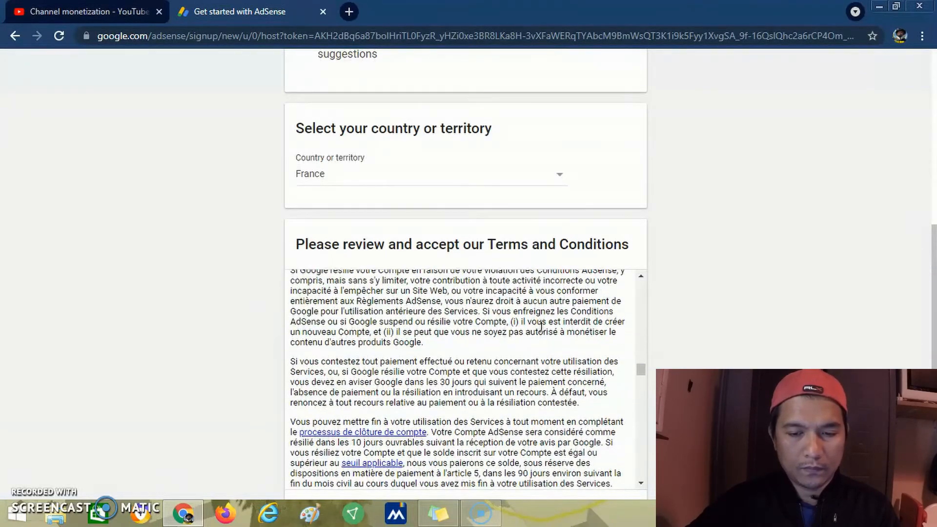
pyautogui.scroll(-3)
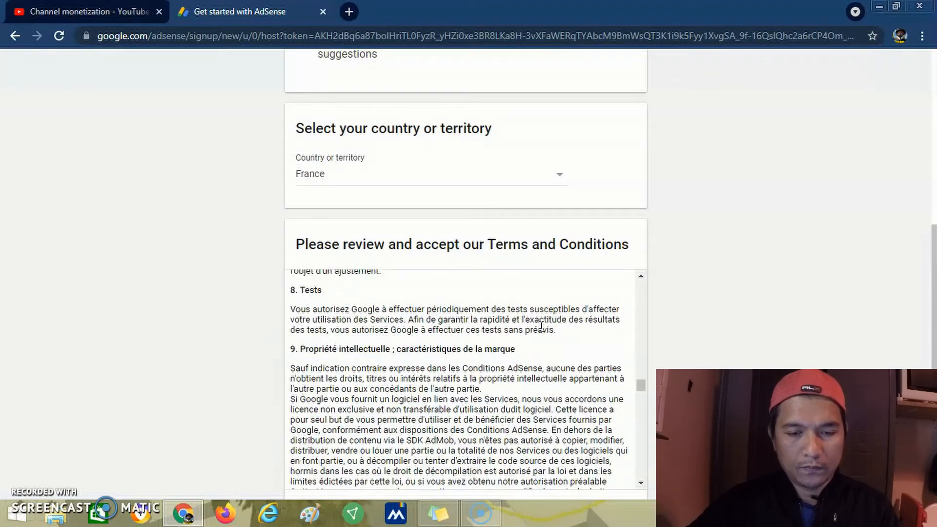
pyautogui.scroll(-3)
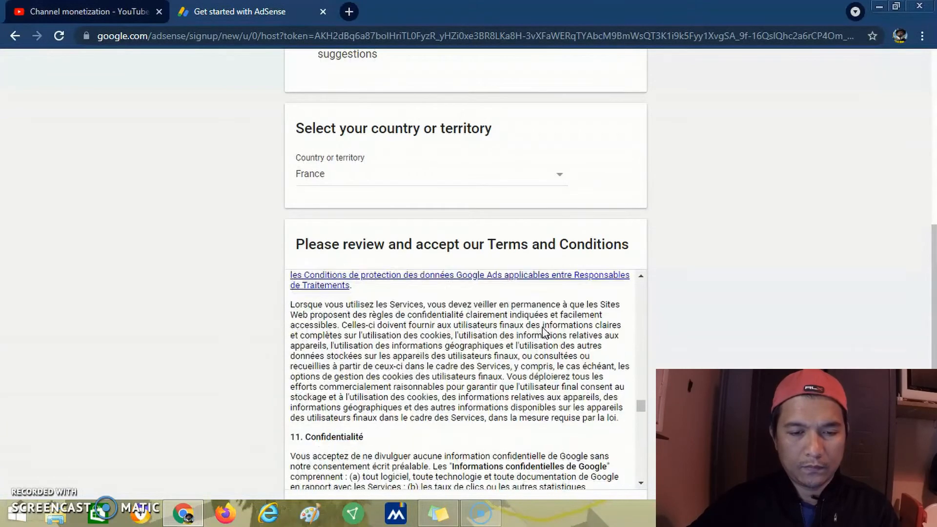
pyautogui.scroll(-3)
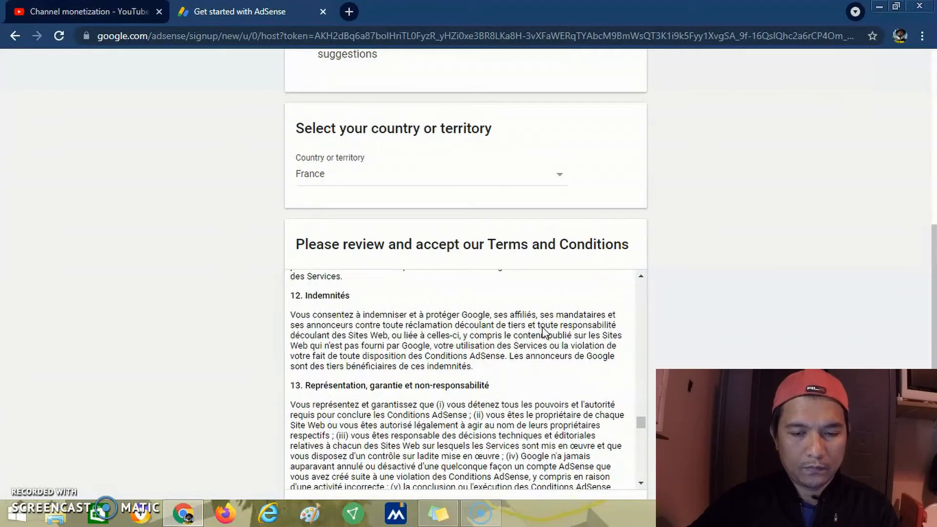
pyautogui.scroll(-3)
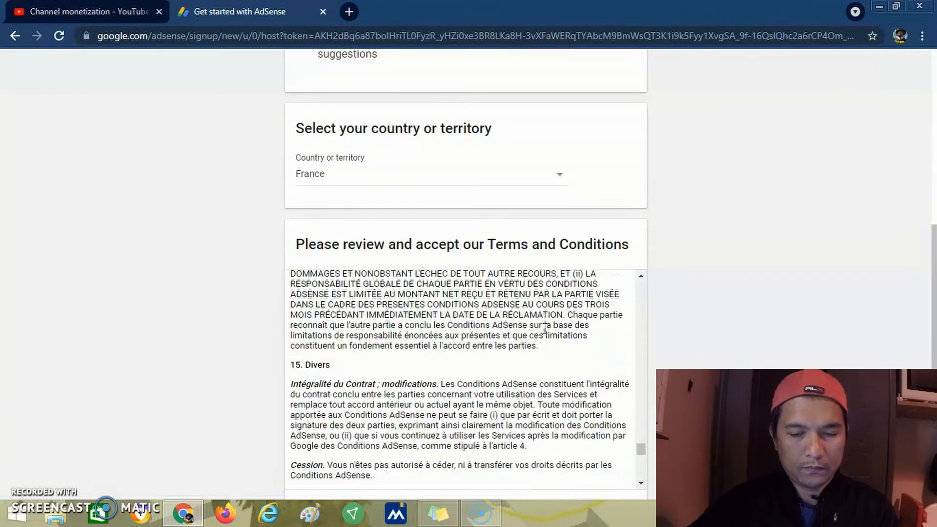
pyautogui.scroll(-3)
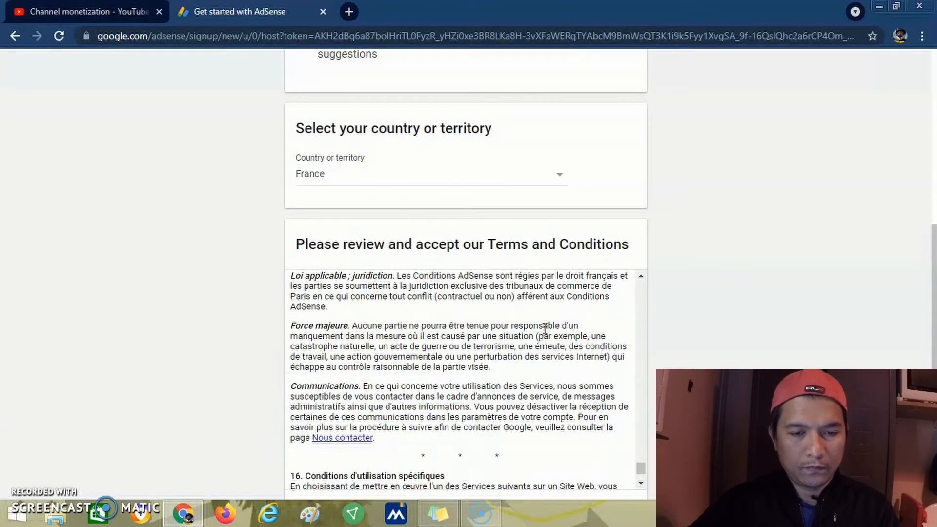
pyautogui.scroll(-3)
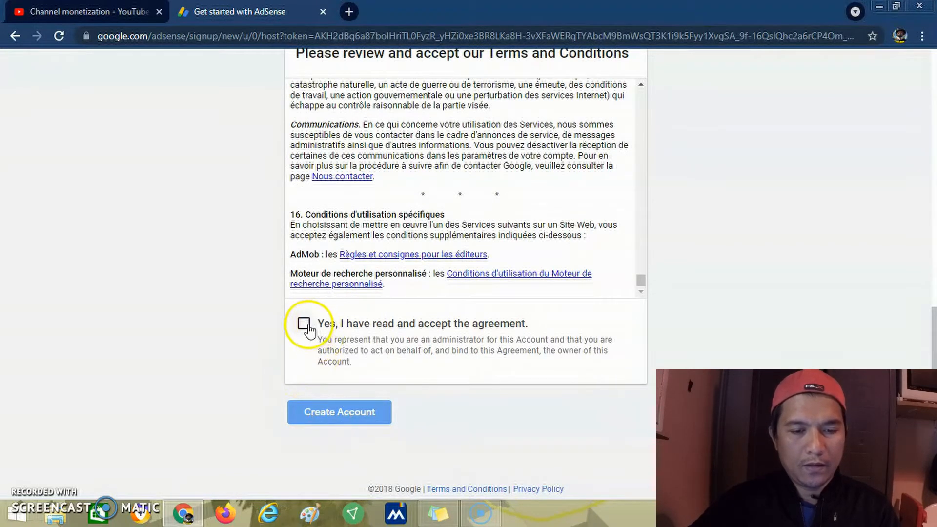
# Step: Accept the AdSense agreement and create the account
pyautogui.click(303, 324)
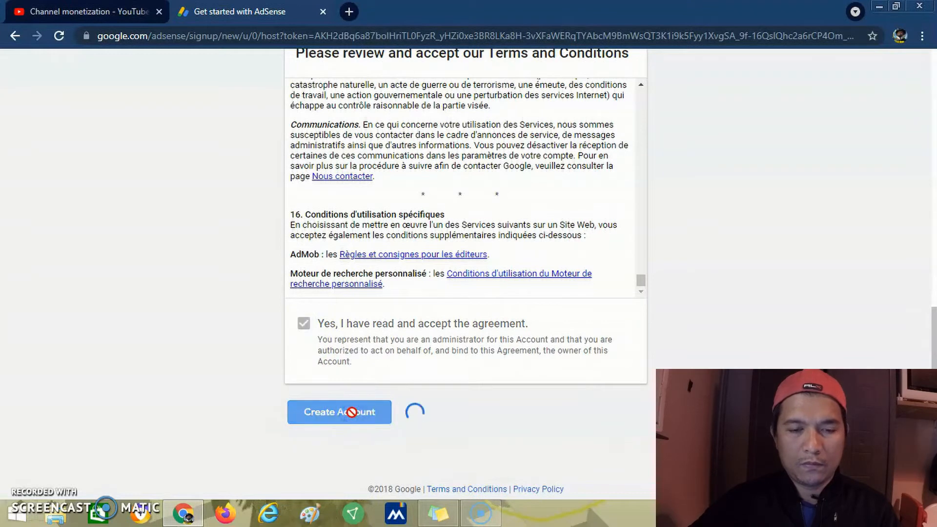
pyautogui.click(338, 412)
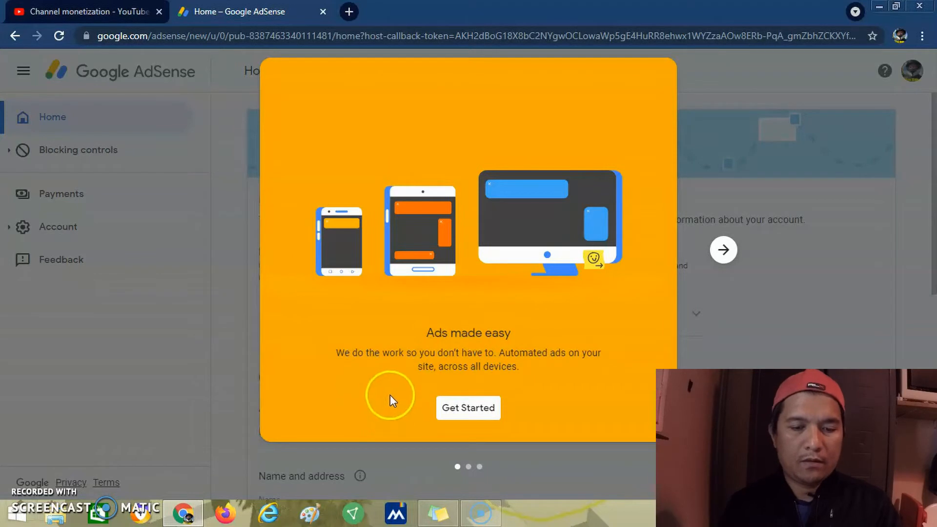
pyautogui.moveTo(406, 392)
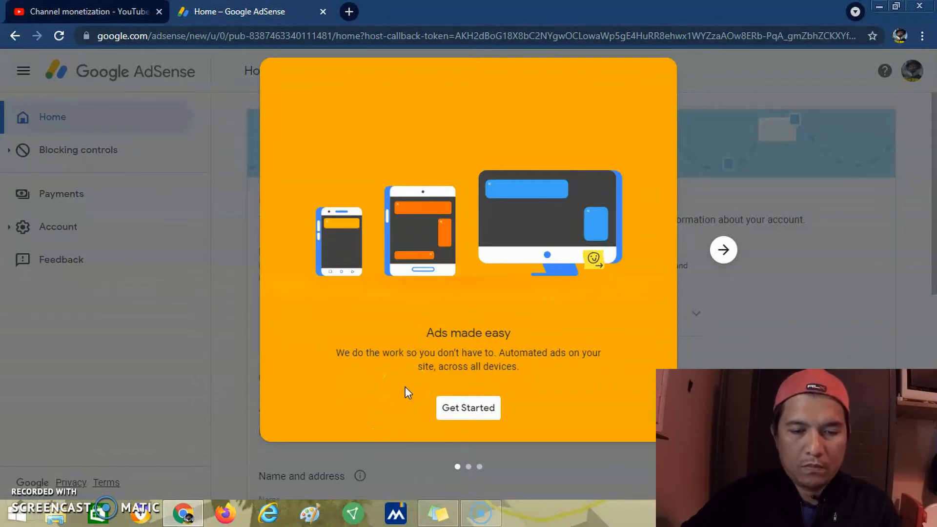
# Step: Dismiss the 'Ads made easy' welcome with Get Started to reach the AdSense Home page
pyautogui.click(467, 408)
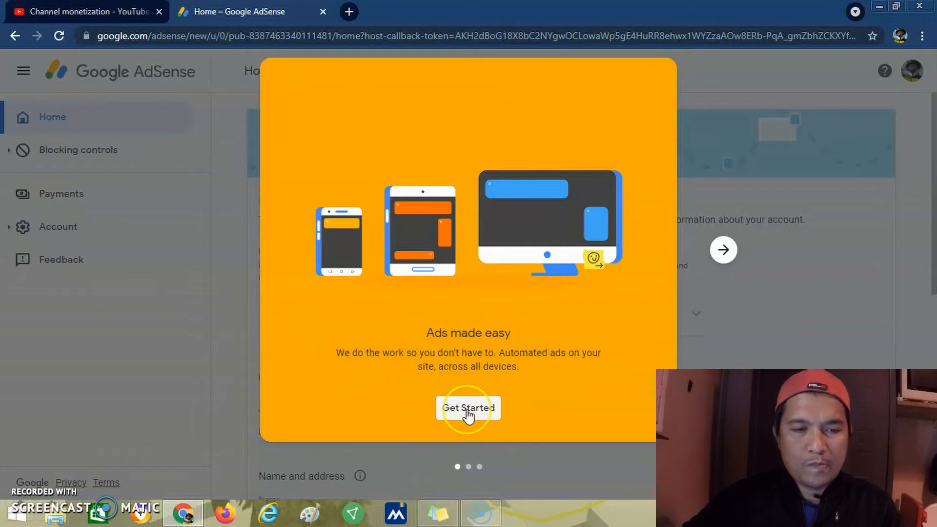
pyautogui.click(467, 408)
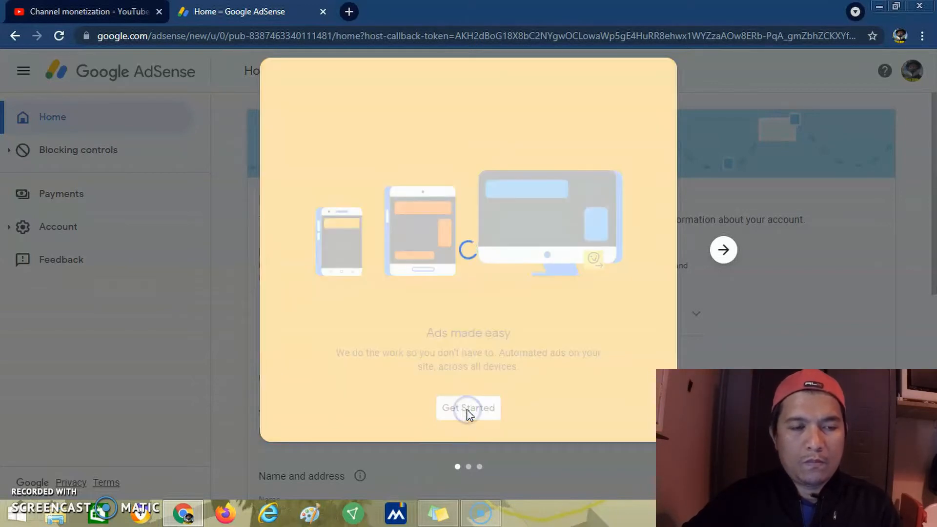
pyautogui.click(467, 407)
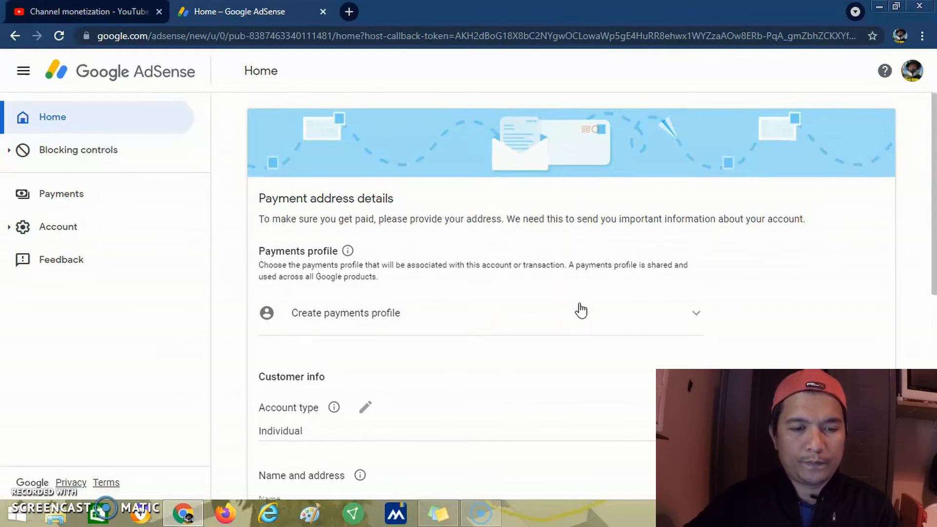
# Step: Keep a new payments profile and choose Individual as the account type
pyautogui.scroll(-3)
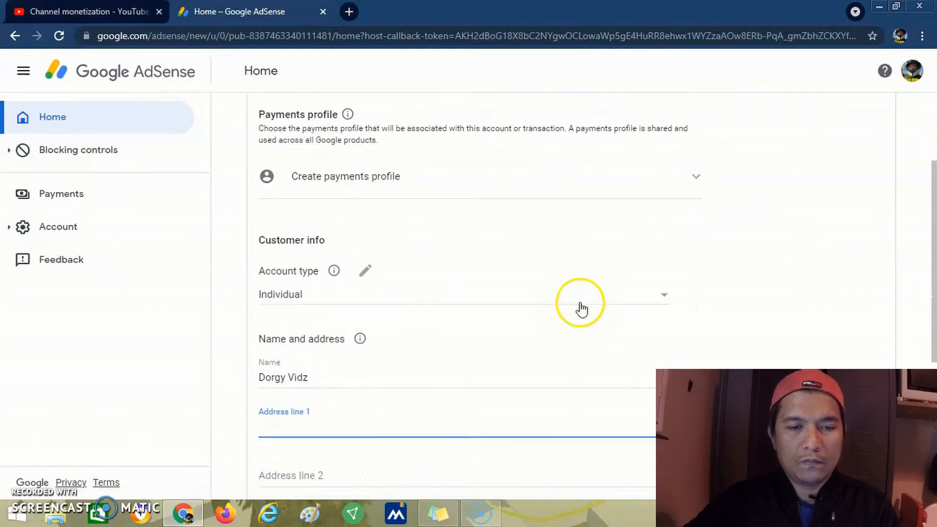
pyautogui.moveTo(616, 266)
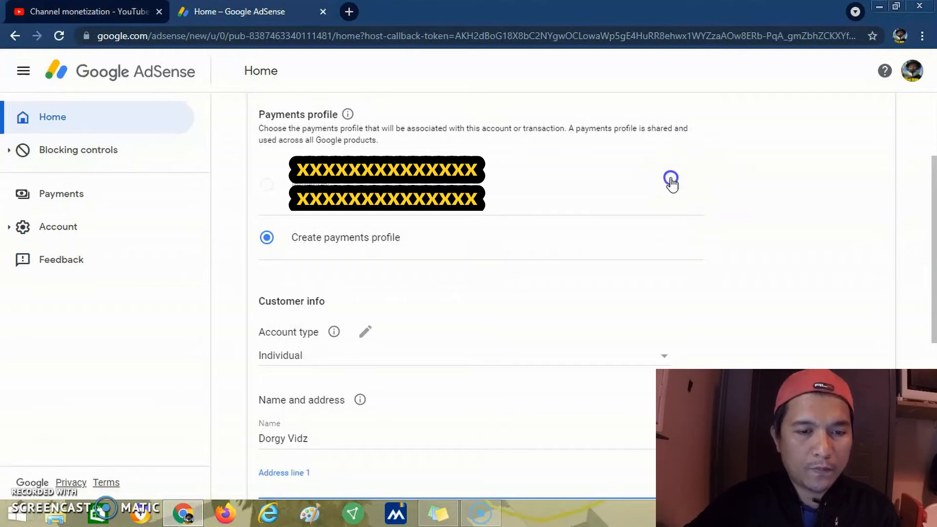
pyautogui.scroll(-3)
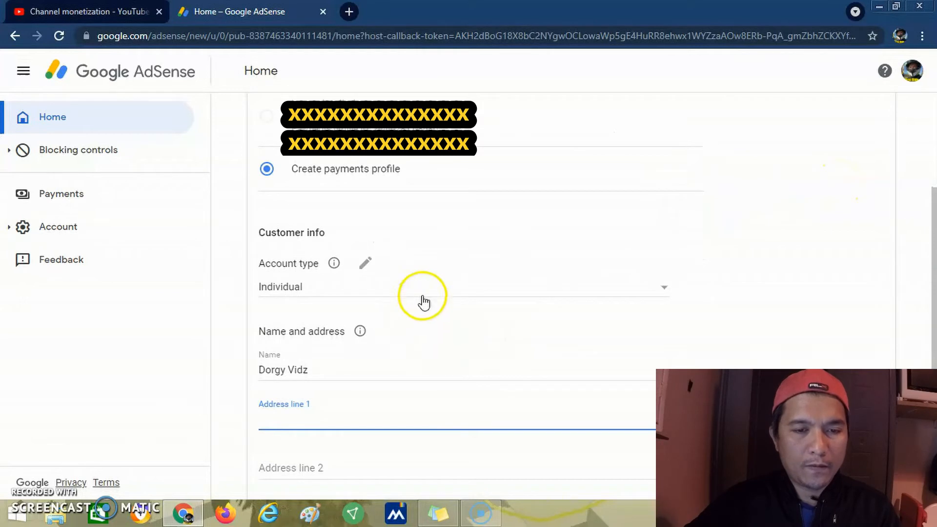
pyautogui.click(664, 286)
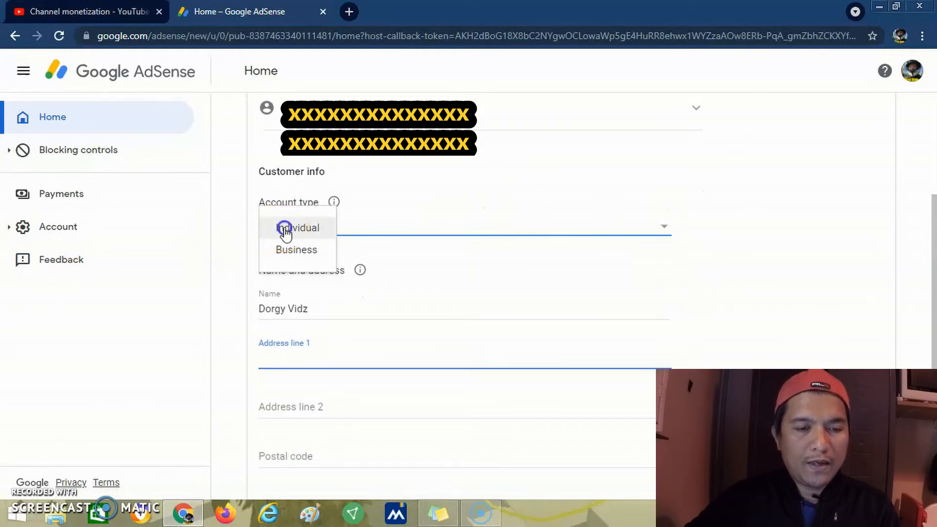
pyautogui.click(297, 228)
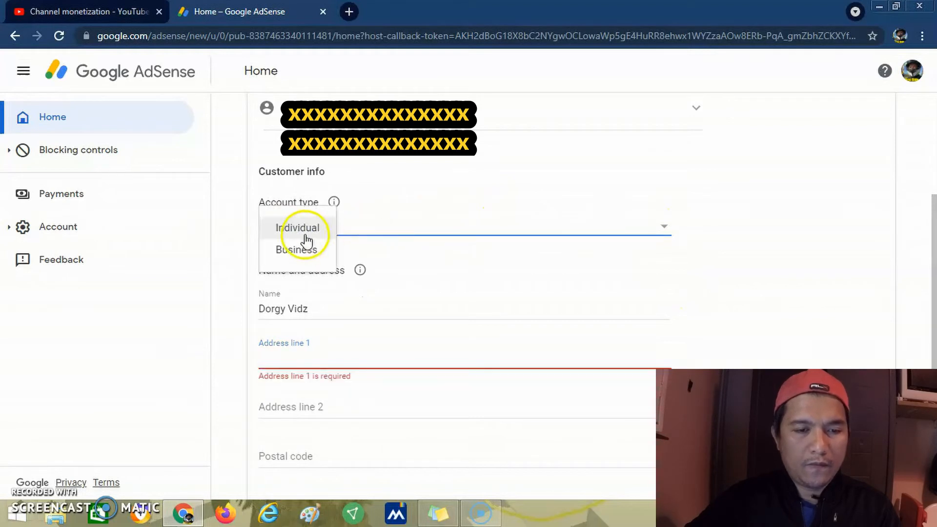
pyautogui.click(296, 228)
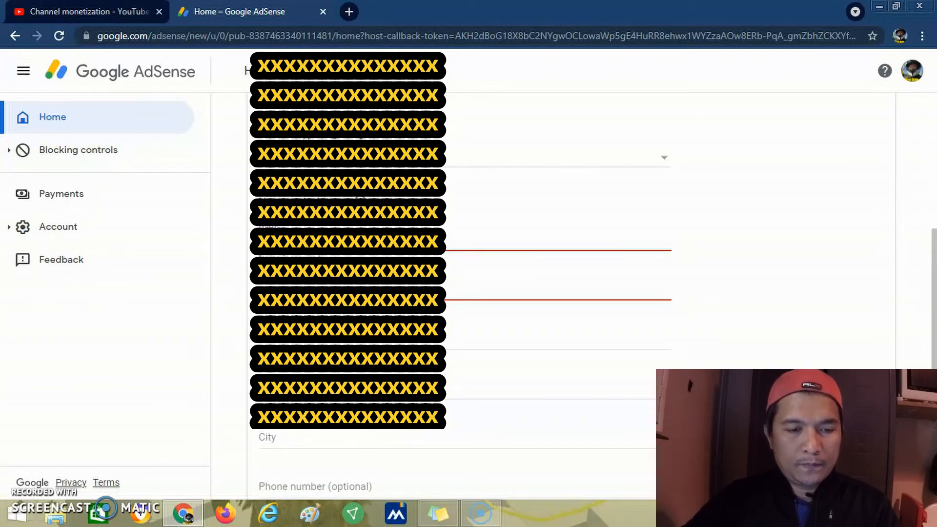
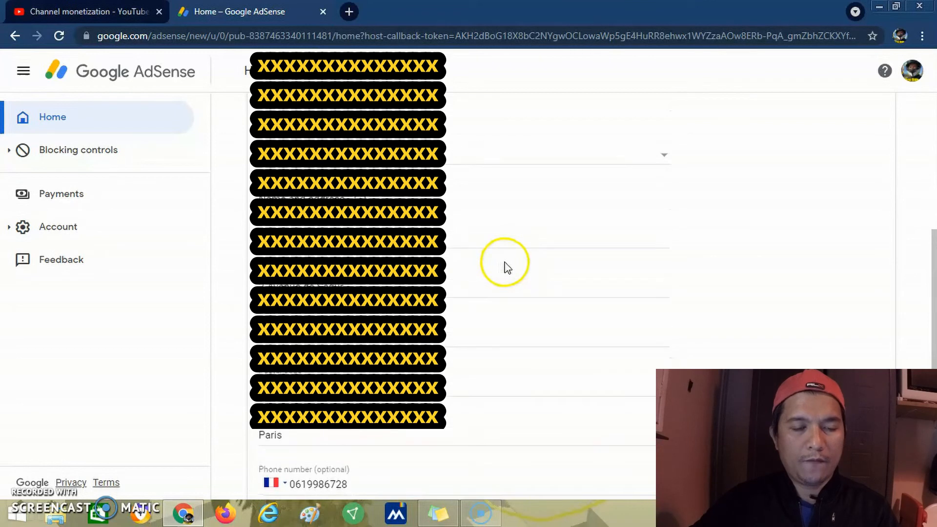
pyautogui.scroll(-3)
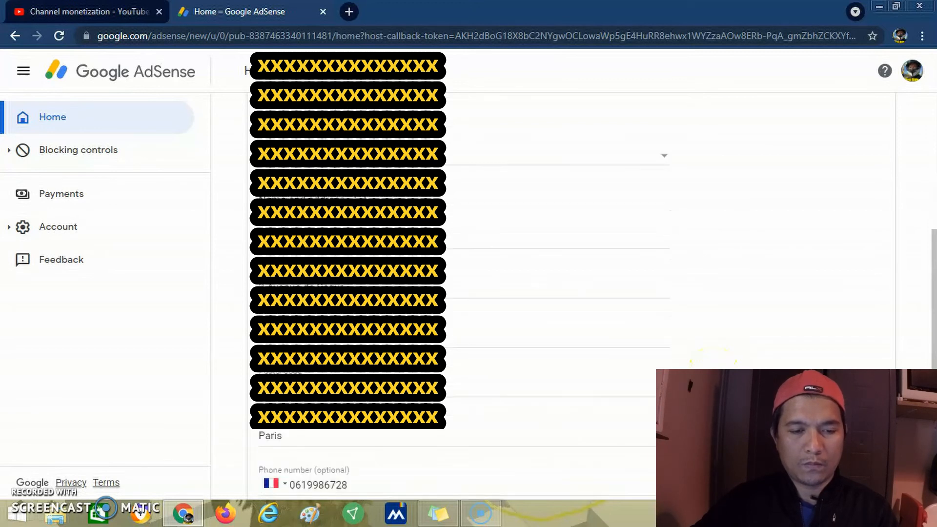
pyautogui.scroll(-3)
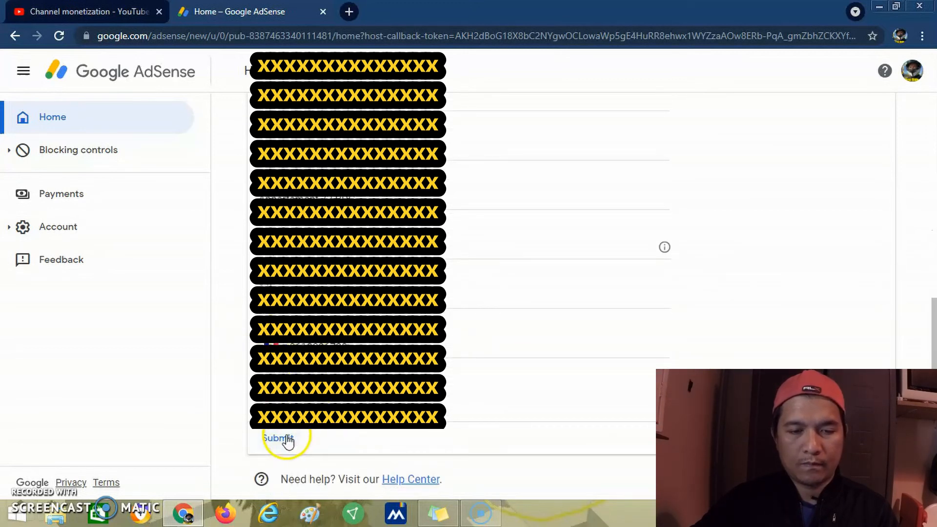
pyautogui.click(279, 437)
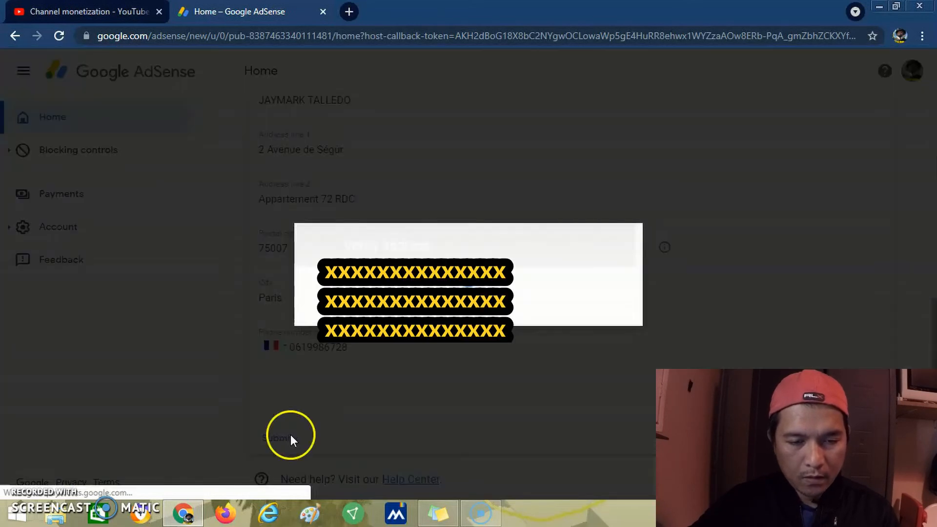
# Step: Accept the unverified address exactly as entered with USE ADDRESS AS IS
pyautogui.click(277, 437)
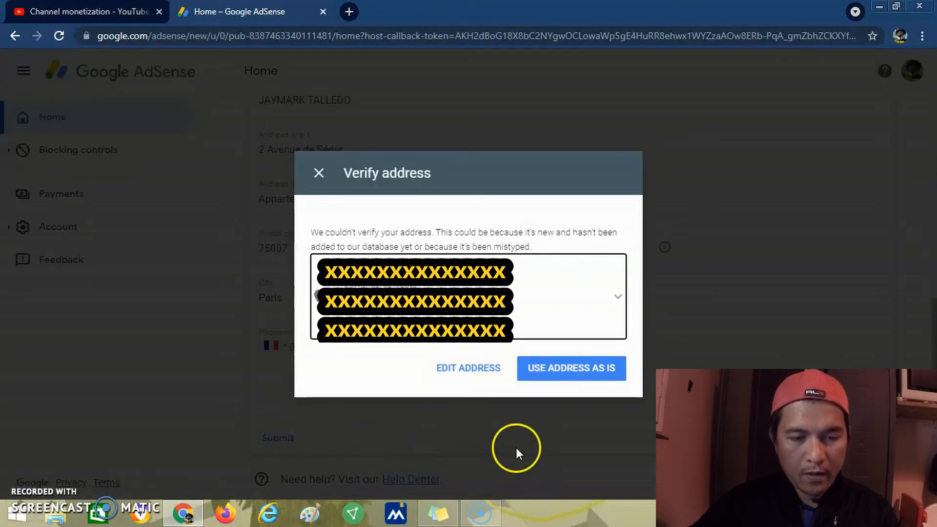
pyautogui.moveTo(558, 445)
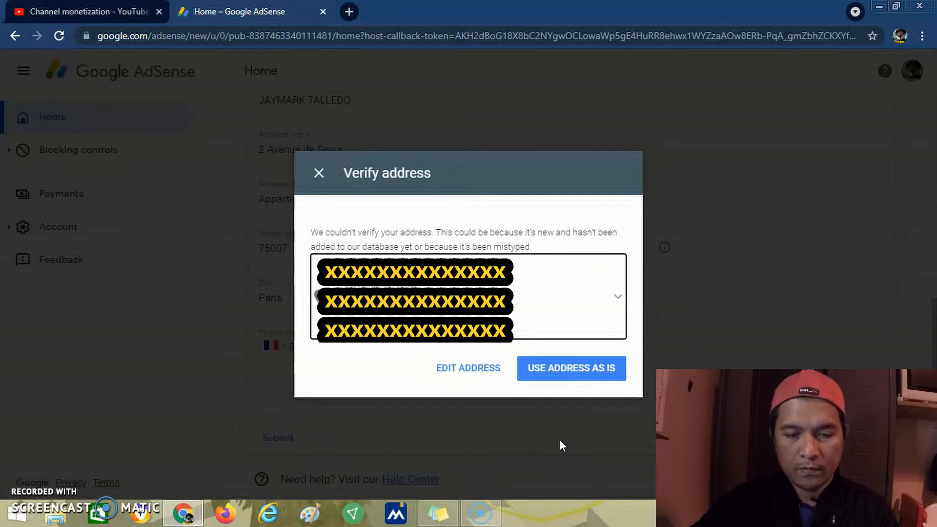
pyautogui.moveTo(565, 449)
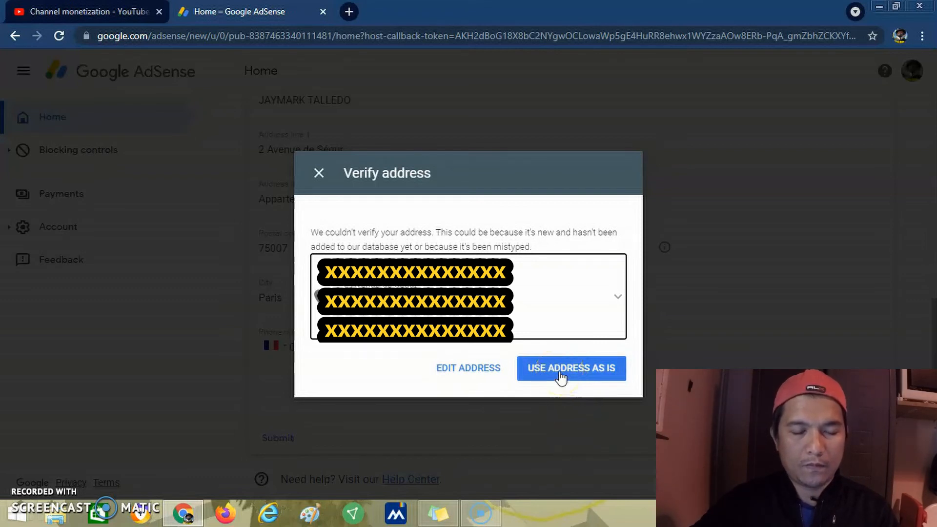
pyautogui.click(571, 368)
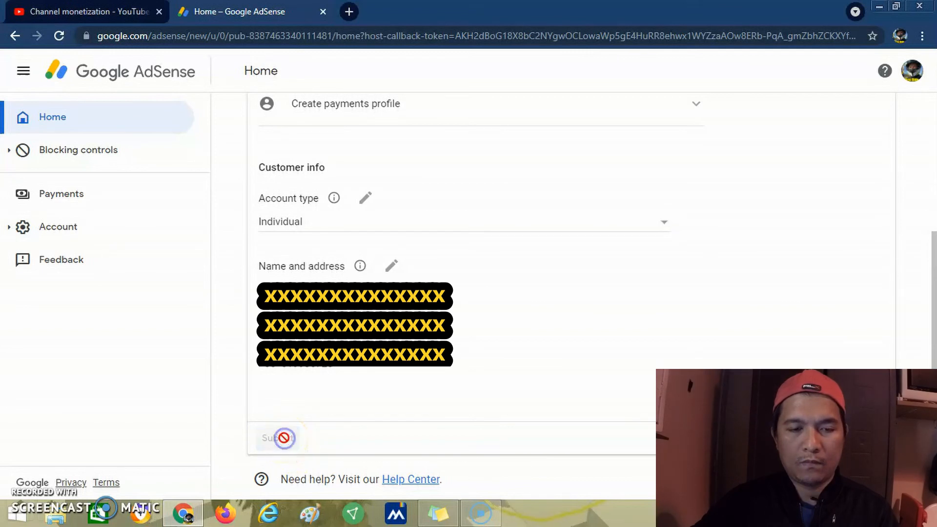
# Step: Submit the AdSense payments profile and customer details, triggering the redirect back to YouTube Studio
pyautogui.click(276, 437)
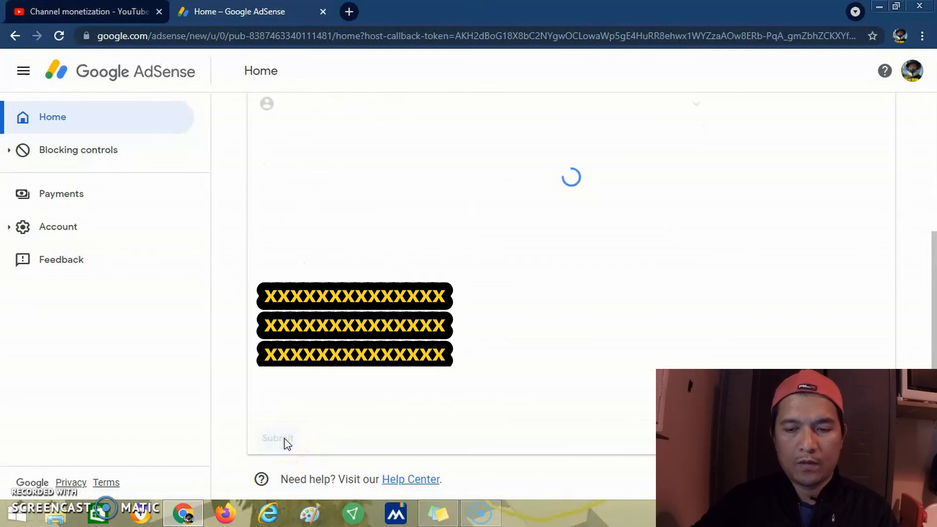
pyautogui.click(276, 438)
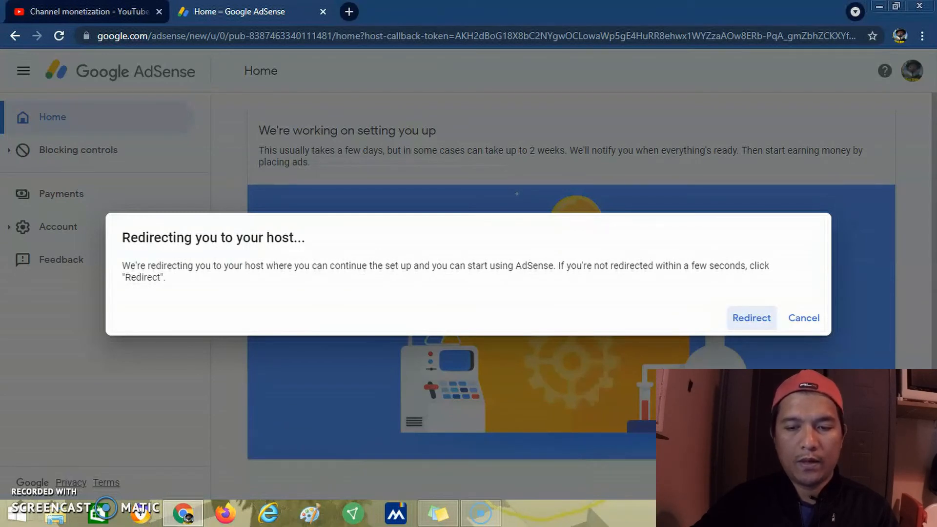
pyautogui.moveTo(870, 291)
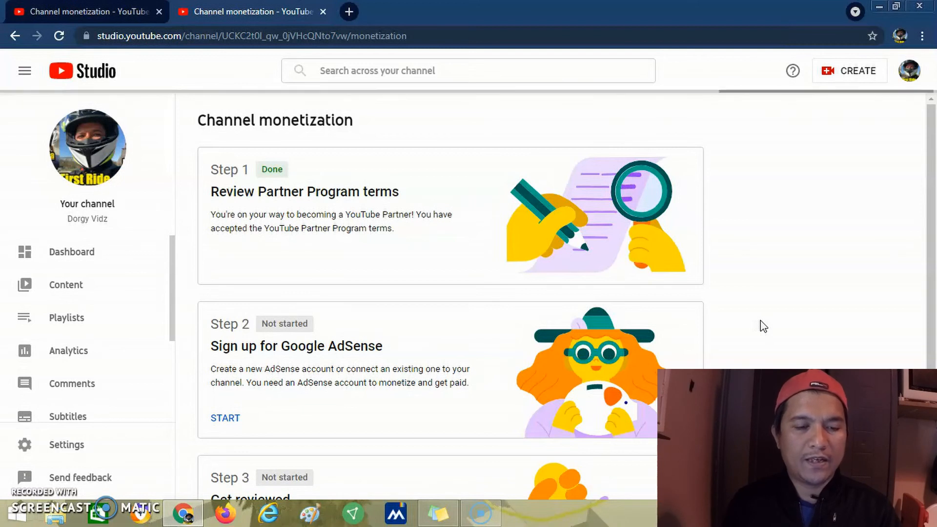
# Step: Review the reloaded Channel monetization page: Step 1 Done, Step 2 AdSense In progress, Step 3 Not started
pyautogui.click(225, 418)
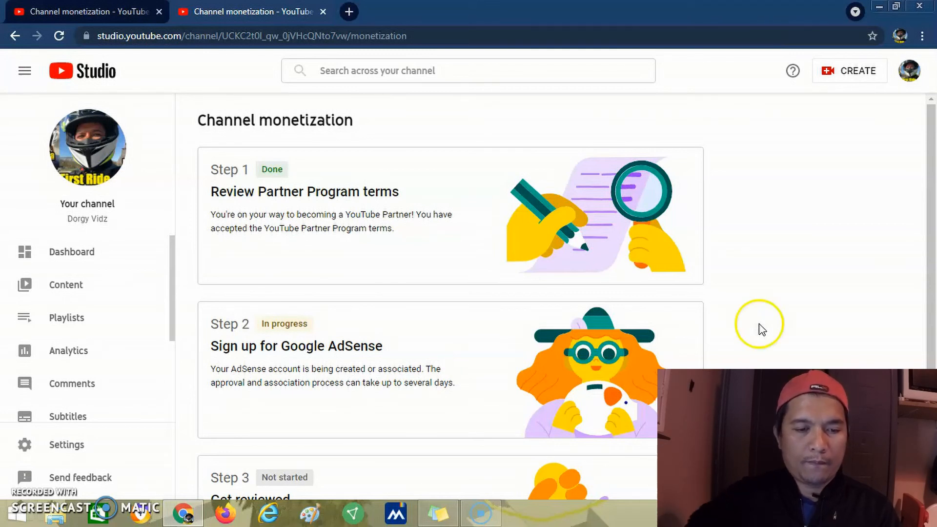
pyautogui.moveTo(850, 280)
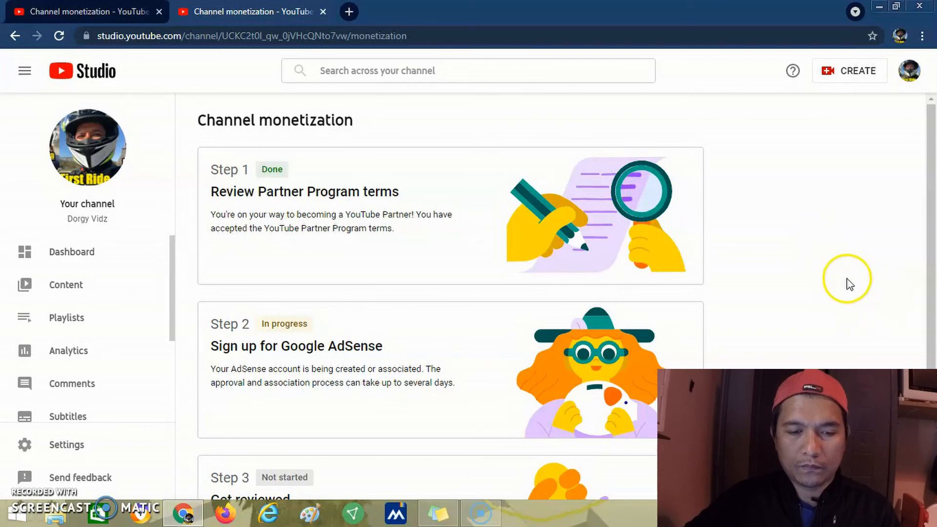
pyautogui.moveTo(843, 281)
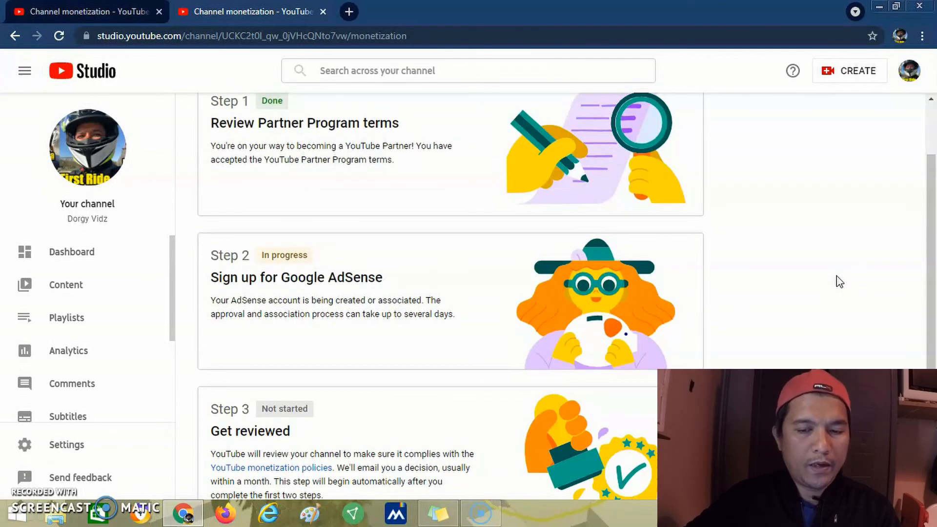
pyautogui.scroll(-3)
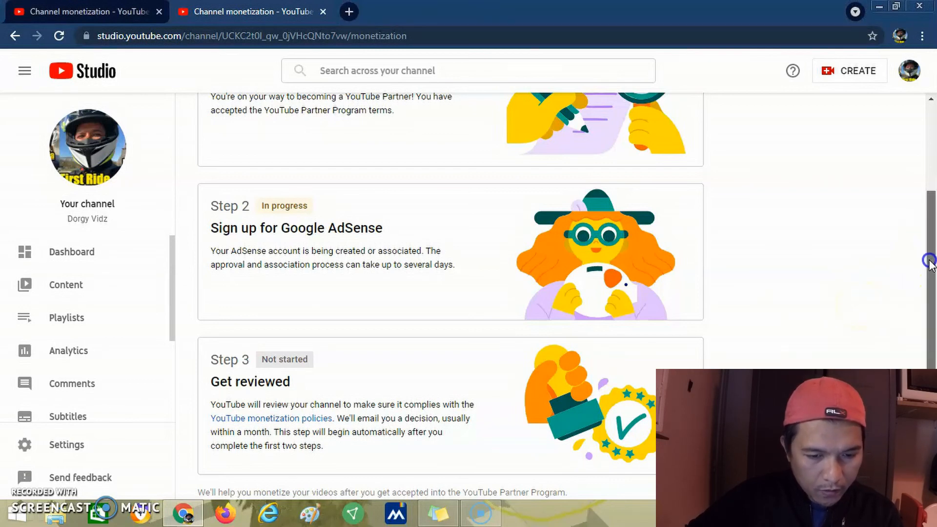
pyautogui.moveTo(865, 326)
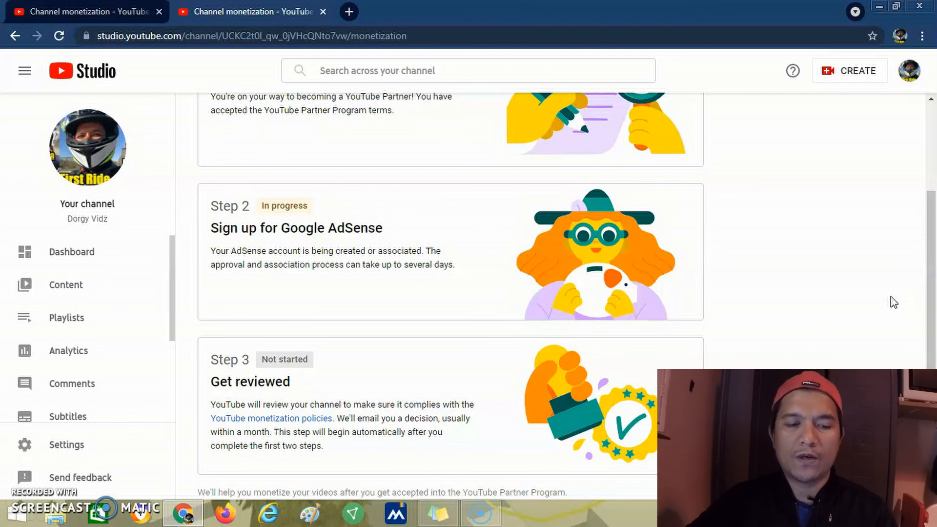
pyautogui.scroll(3)
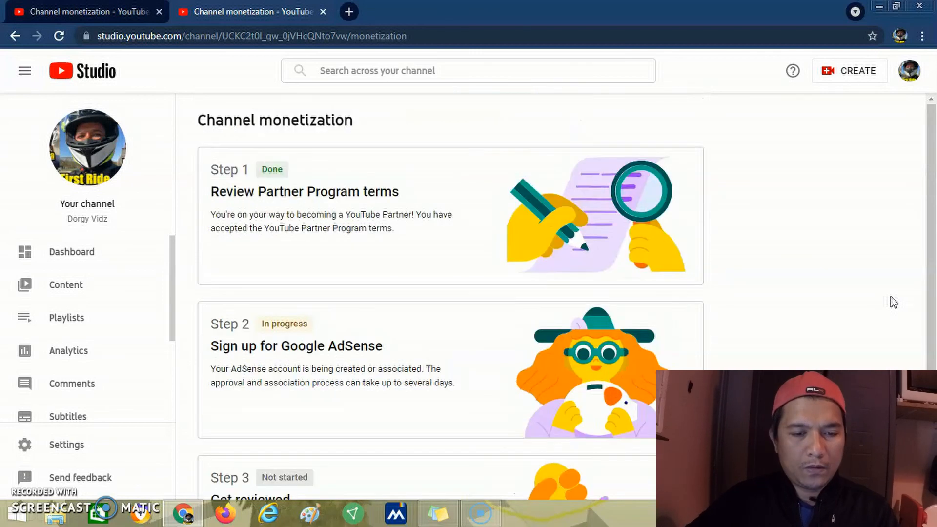
pyautogui.scroll(-3)
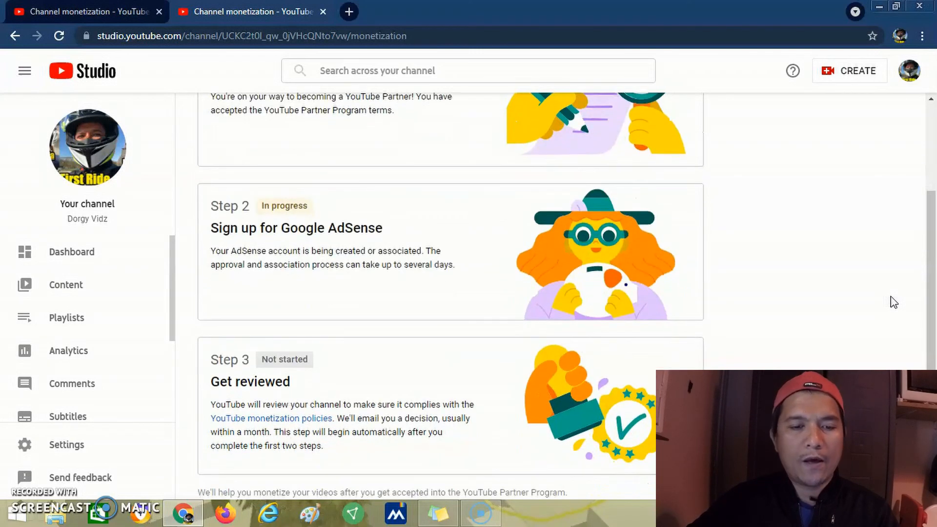